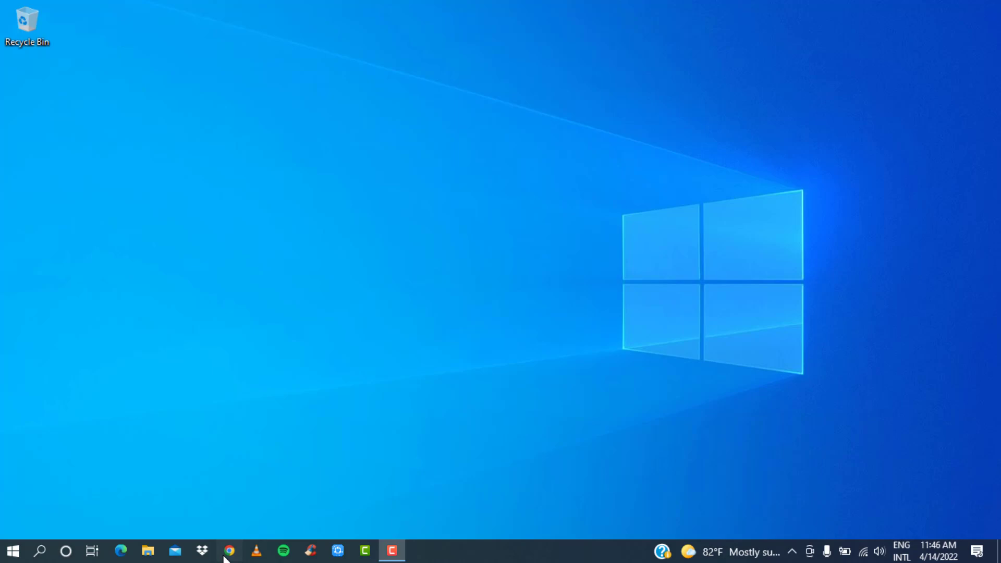
pyautogui.click(228, 551)
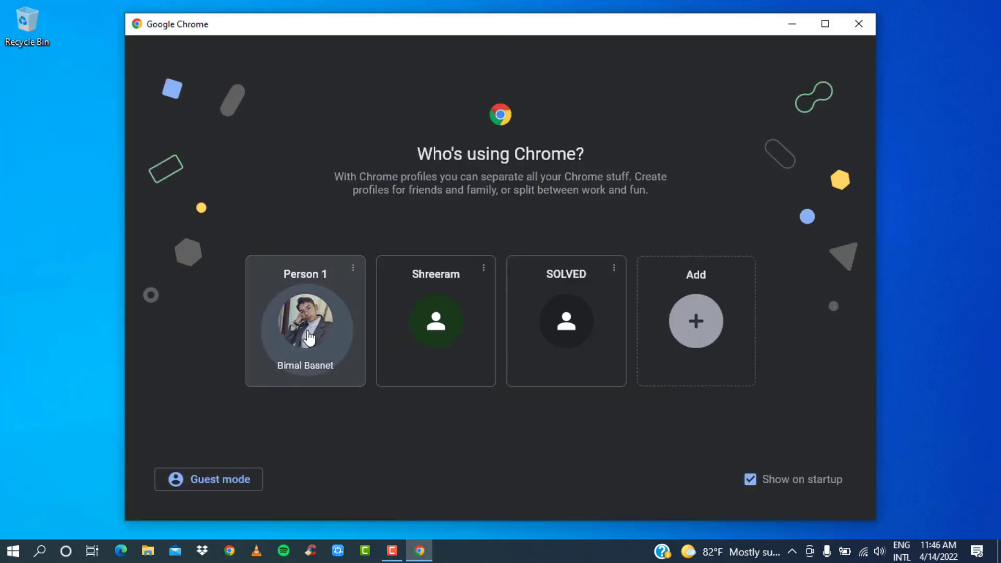
pyautogui.click(305, 322)
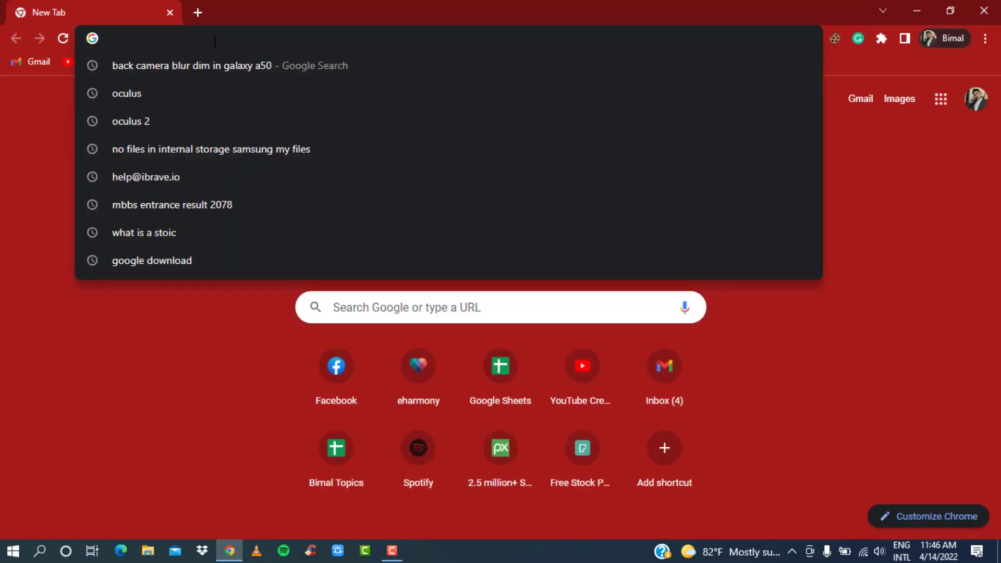
pyautogui.write('www.ocu')
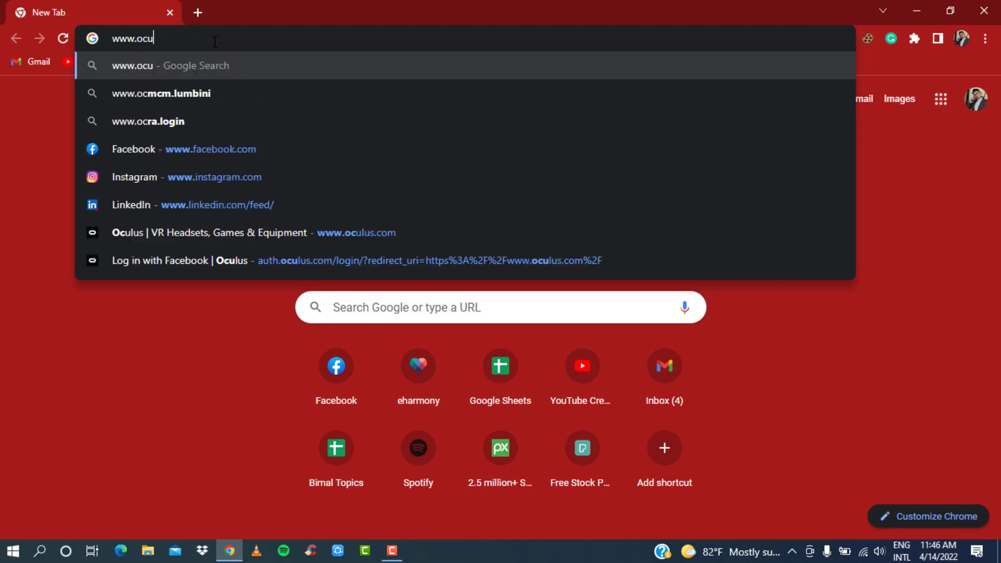
pyautogui.write('lus.com')
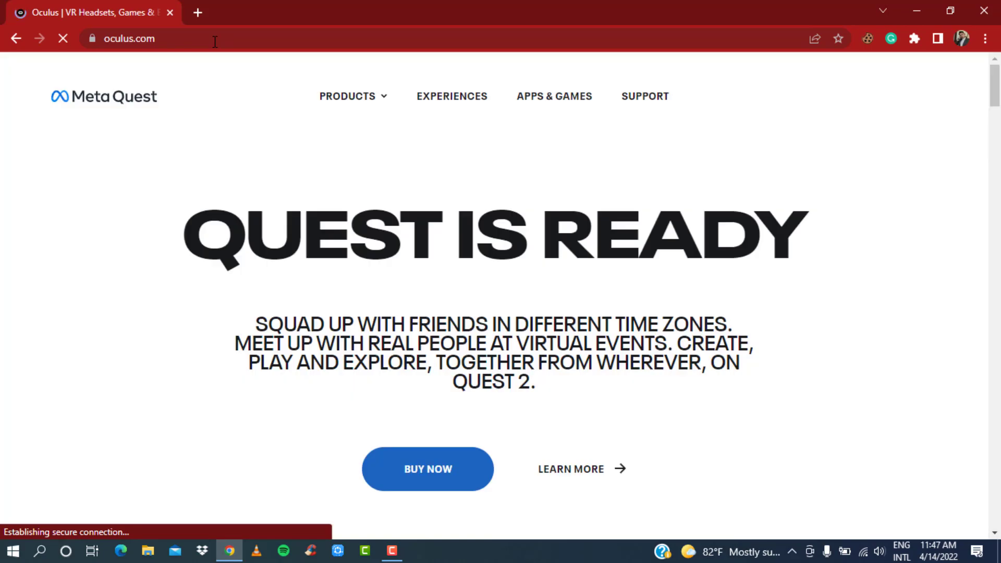
pyautogui.scroll(-3)
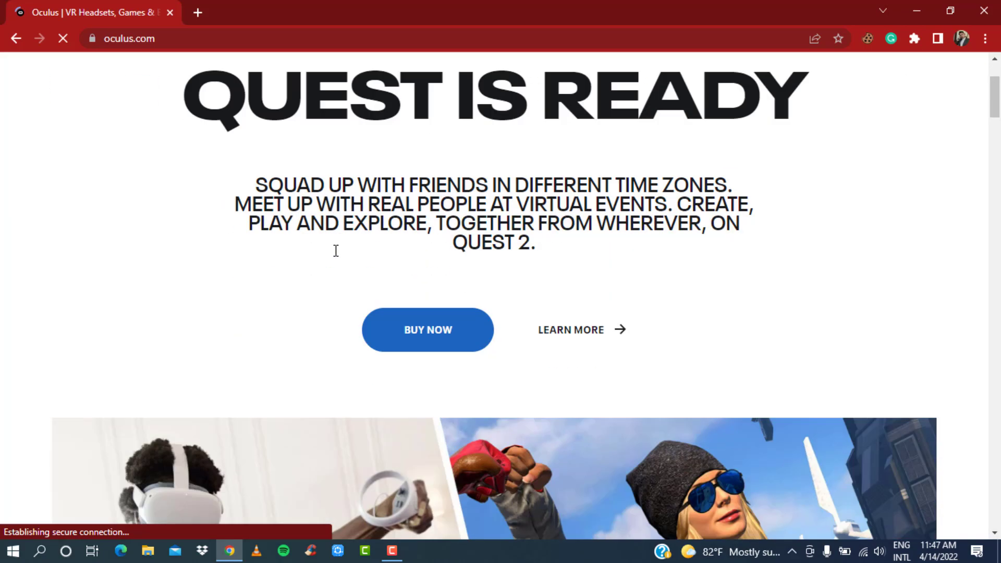
pyautogui.scroll(-3)
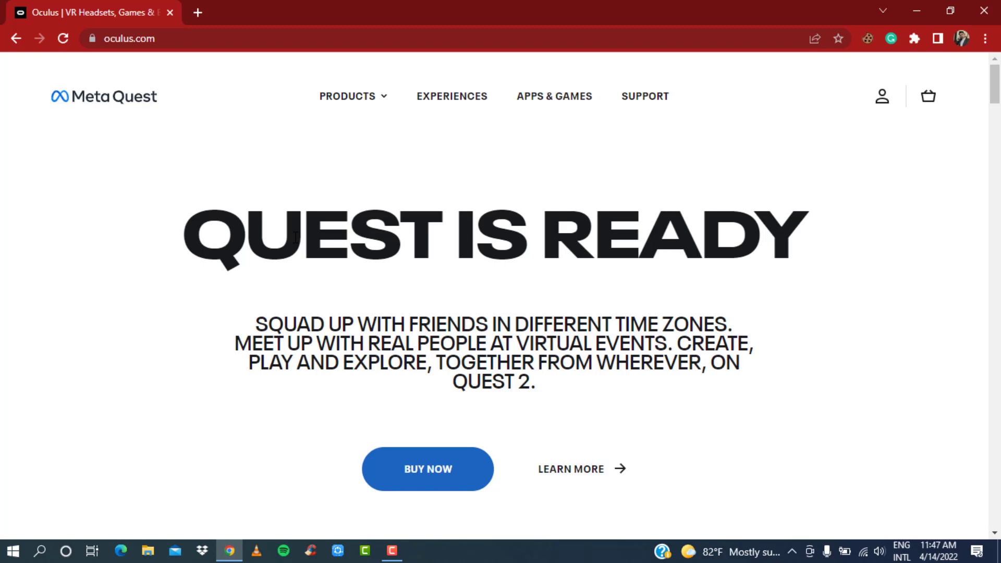
pyautogui.moveTo(897, 93)
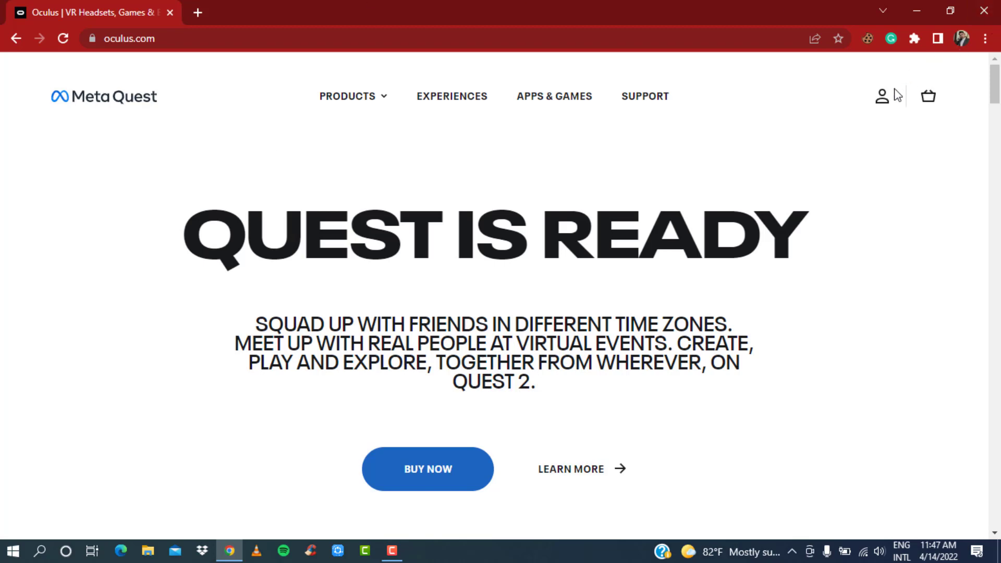
pyautogui.moveTo(928, 97)
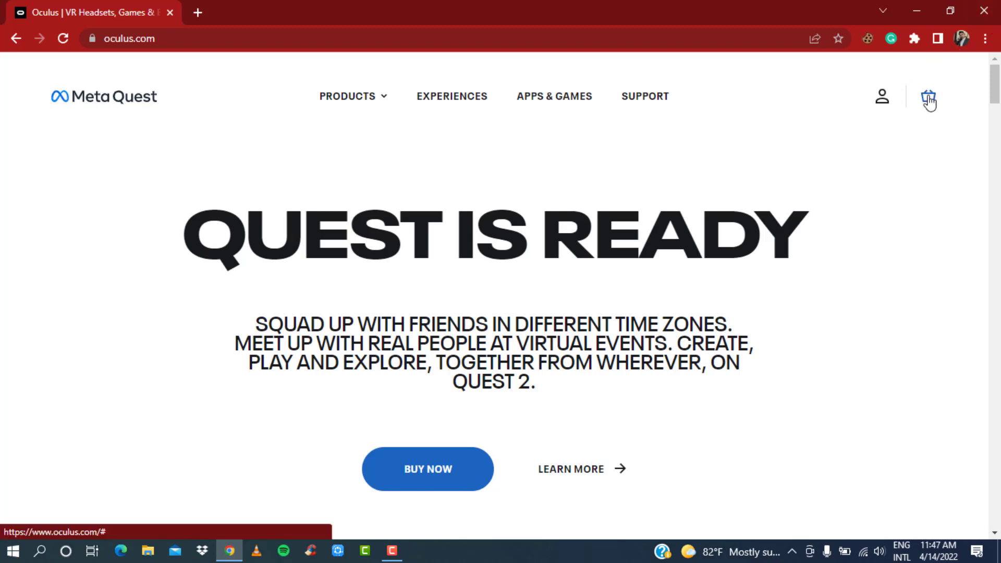
pyautogui.moveTo(882, 96)
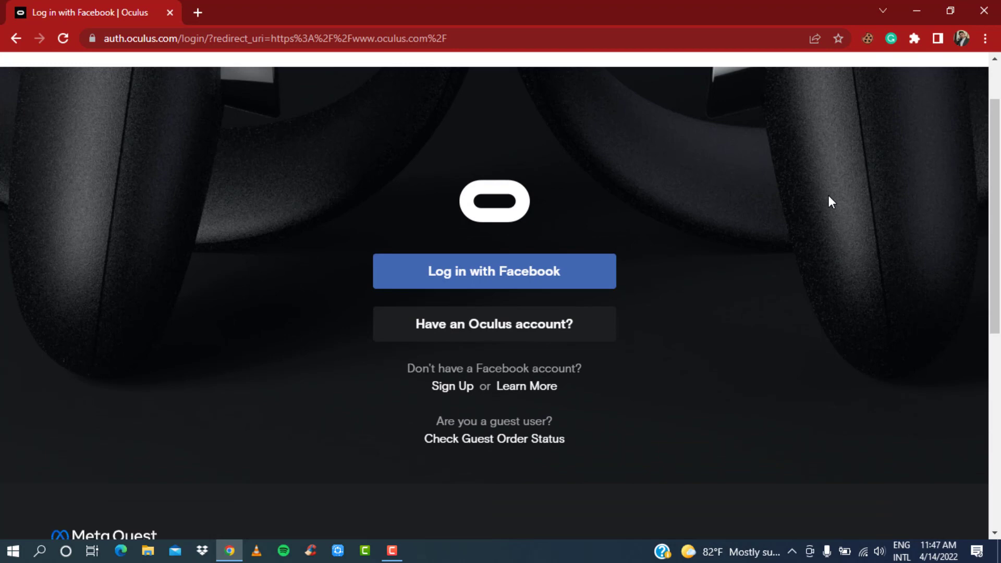
pyautogui.moveTo(522, 275)
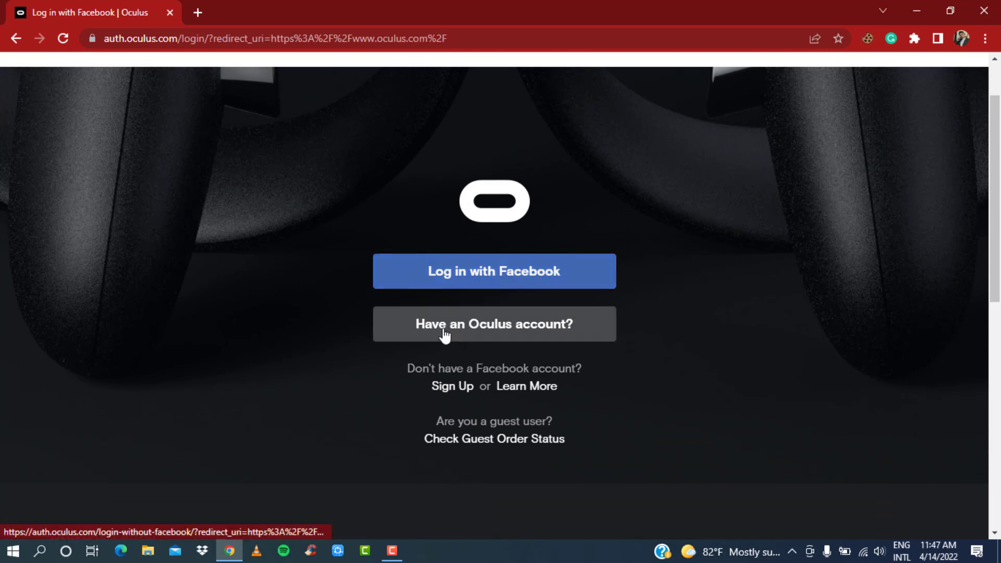
pyautogui.moveTo(518, 331)
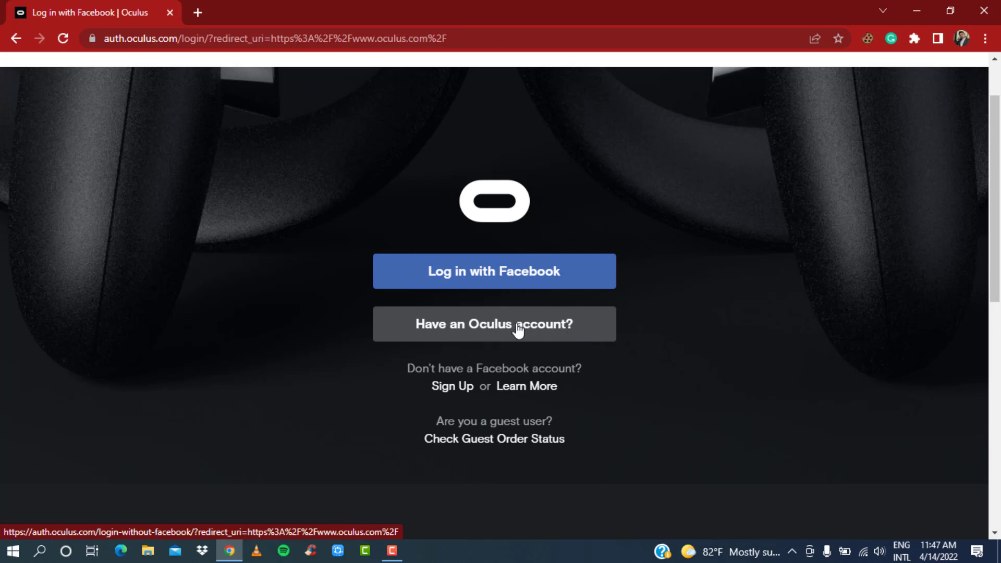
pyautogui.moveTo(568, 337)
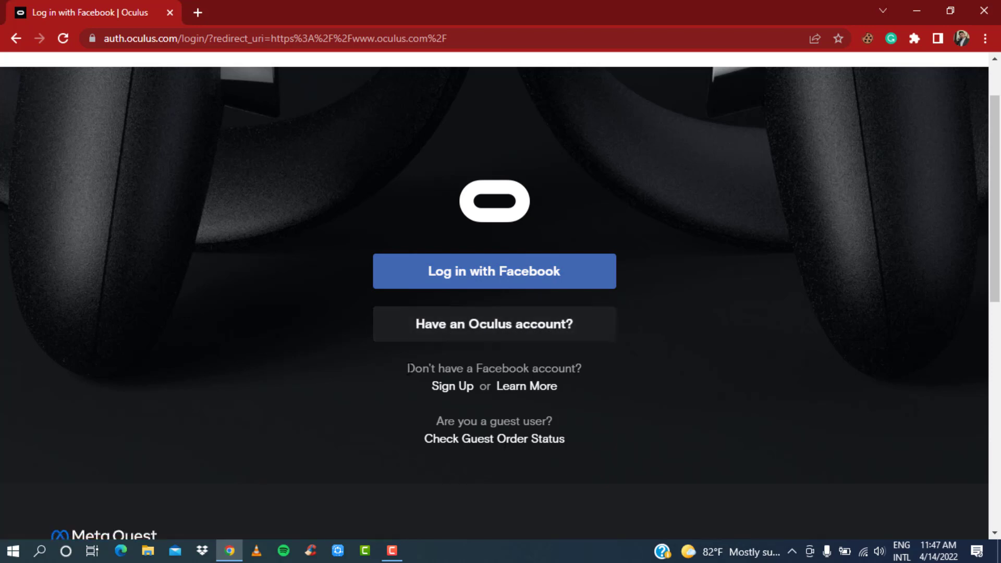
pyautogui.moveTo(454, 388)
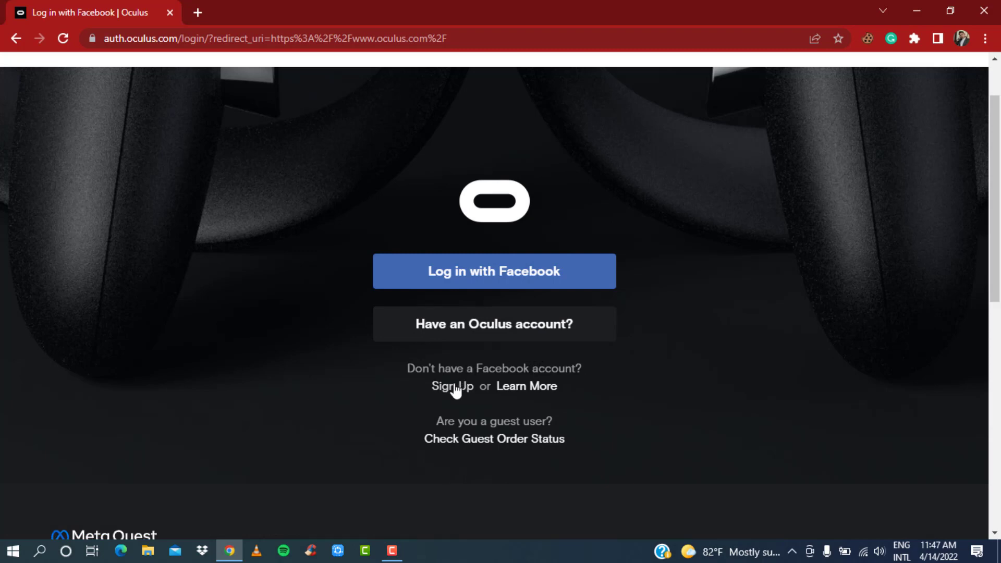
pyautogui.moveTo(358, 300)
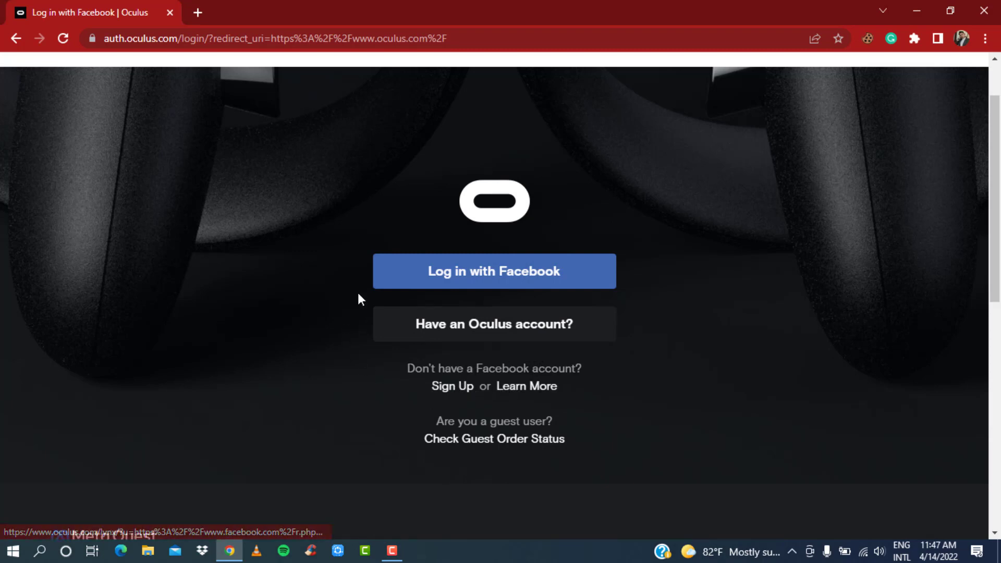
pyautogui.moveTo(450, 388)
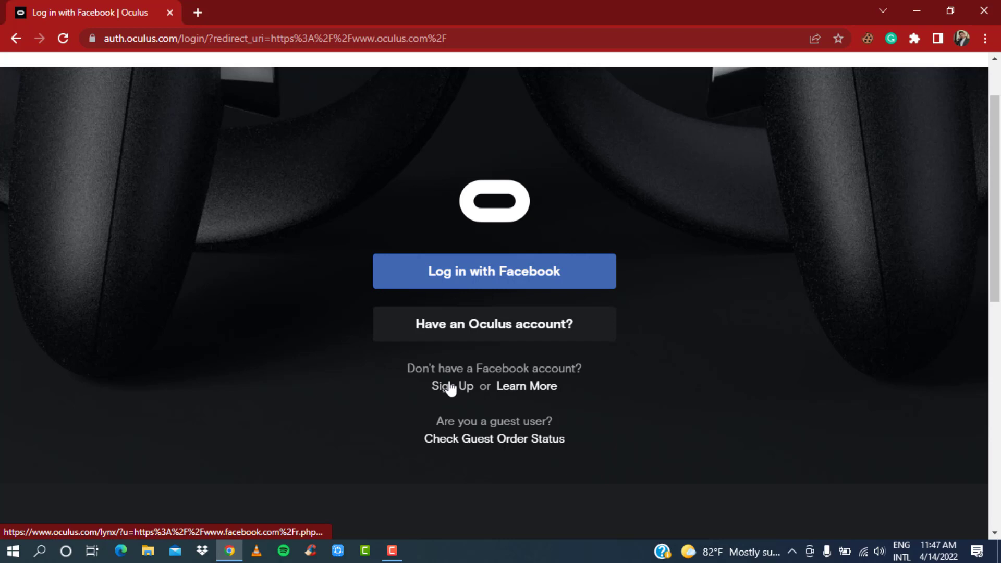
# Review the Oculus login options and choose 'Log in with Facebook'
pyautogui.scroll(-3)
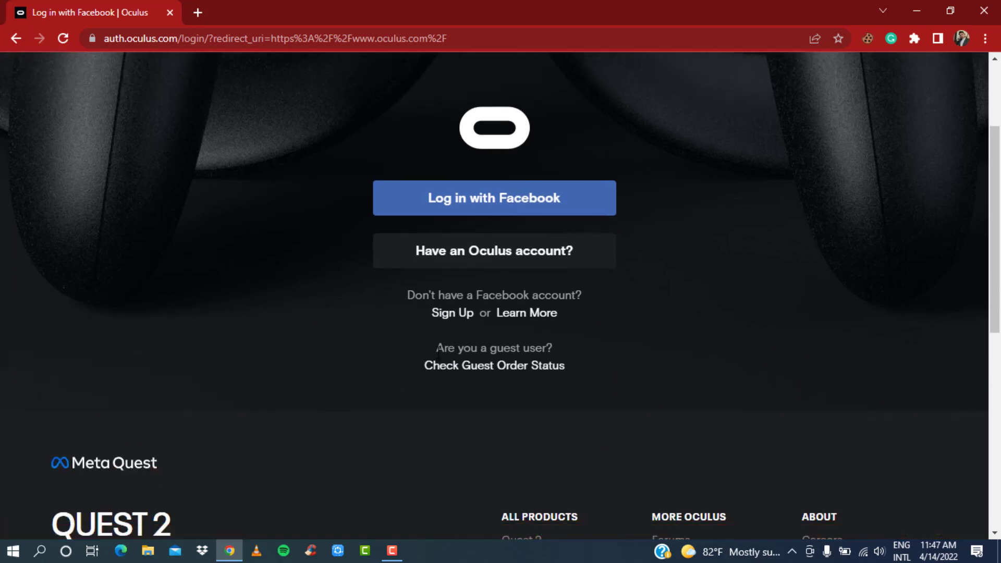
pyautogui.moveTo(505, 370)
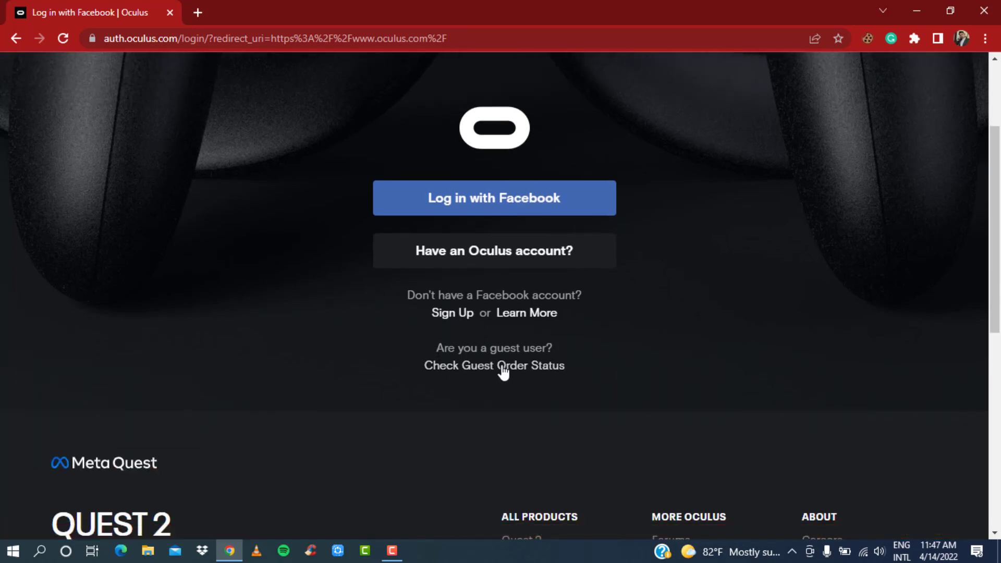
pyautogui.scroll(3)
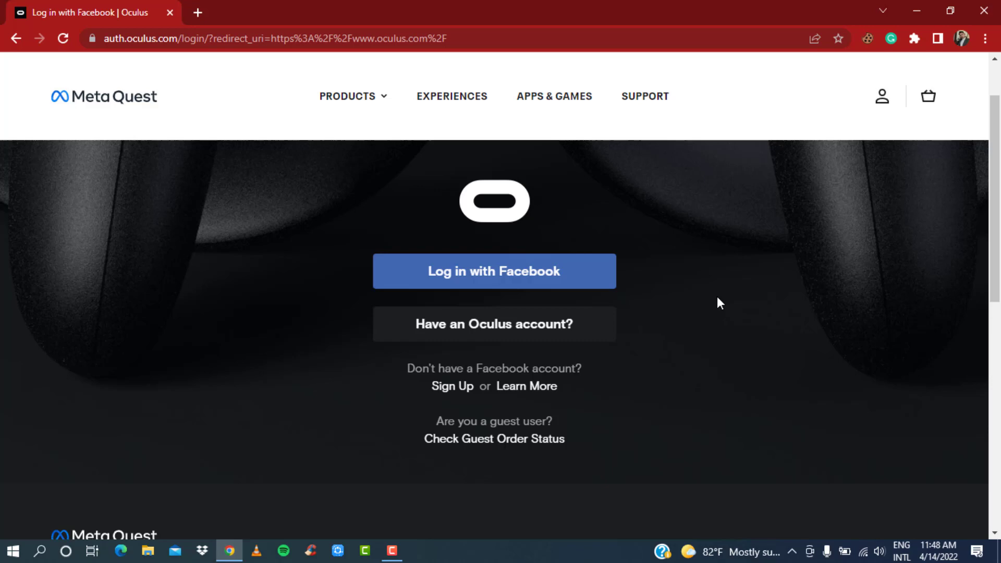
pyautogui.click(493, 271)
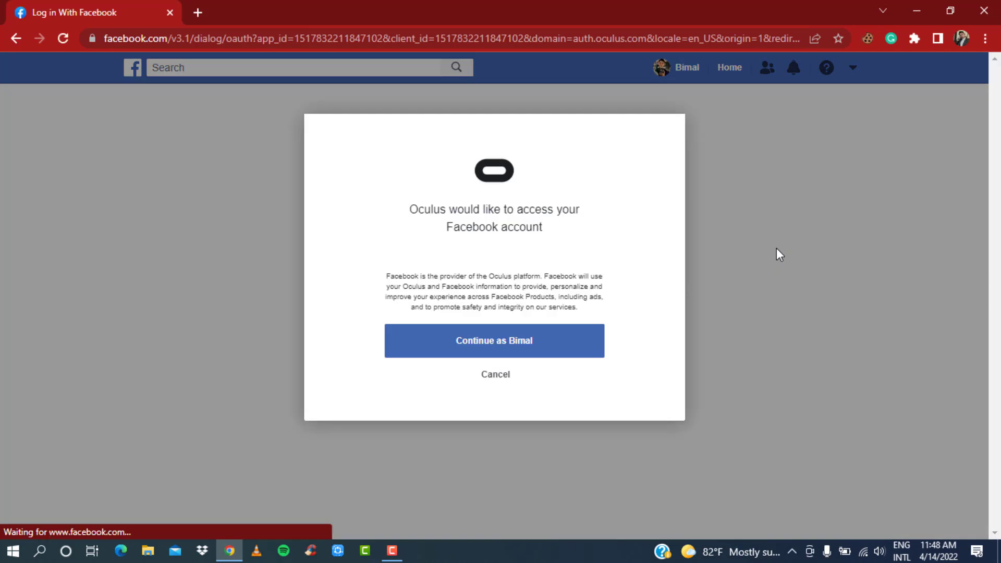
pyautogui.moveTo(503, 36)
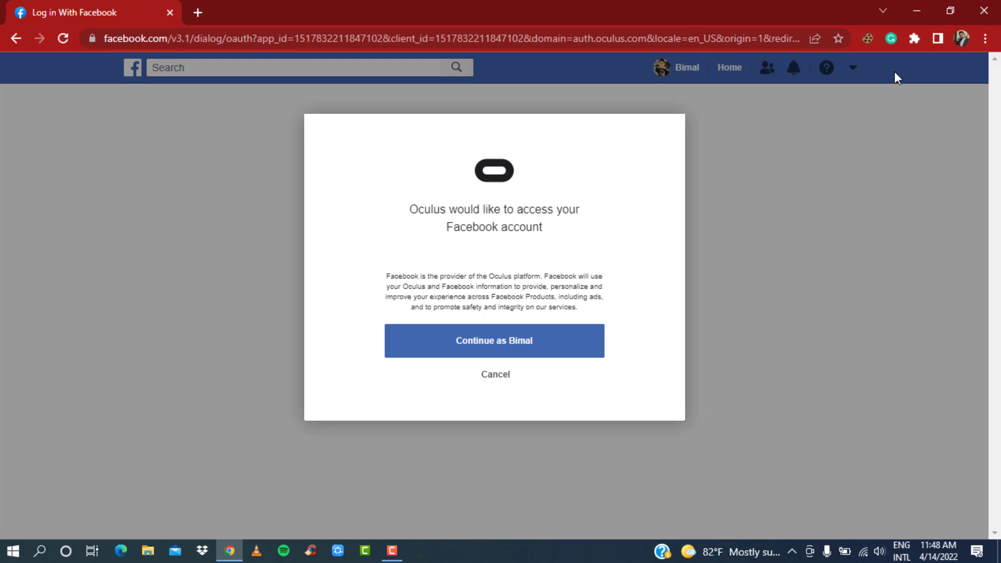
pyautogui.moveTo(457, 216)
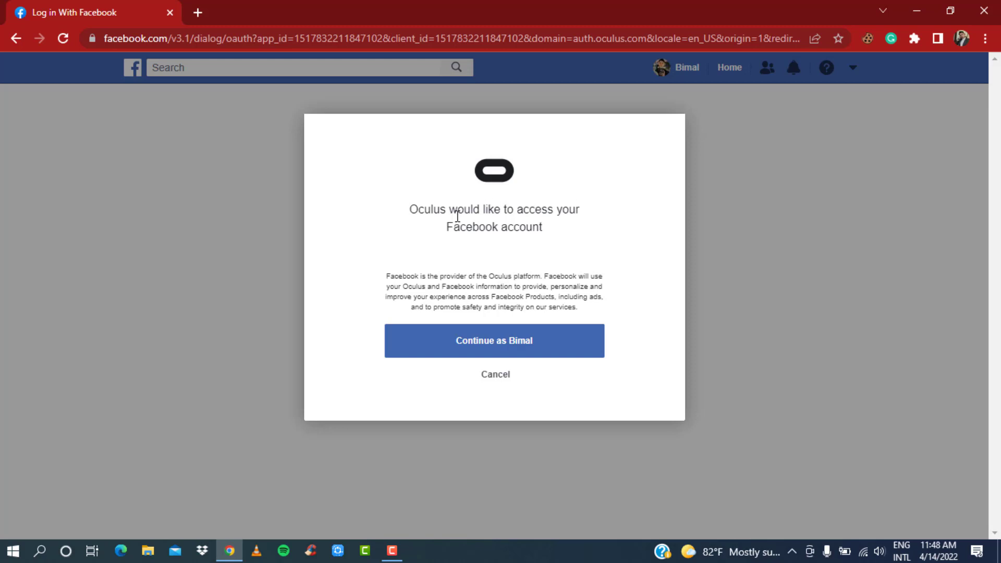
pyautogui.moveTo(413, 208)
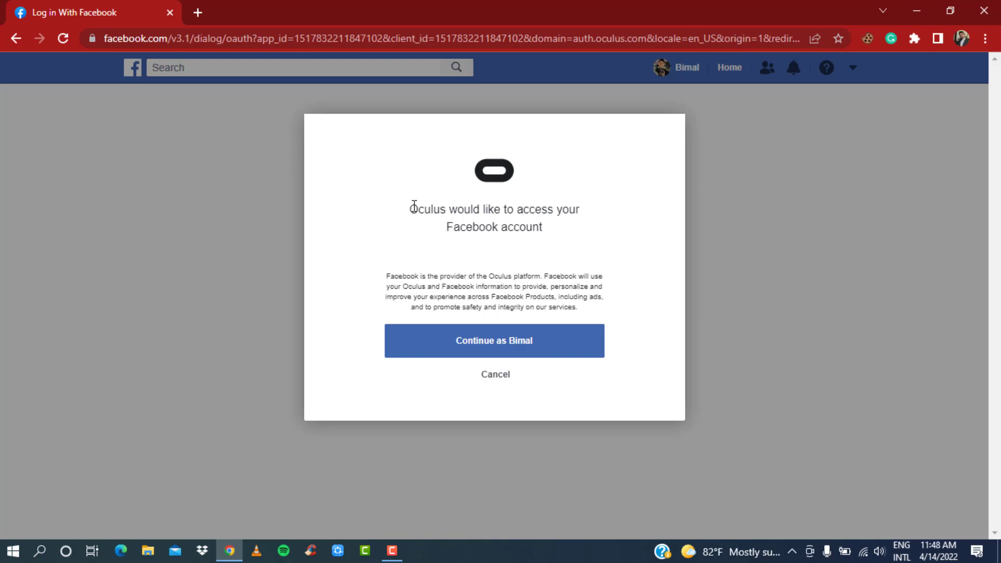
pyautogui.moveTo(419, 291)
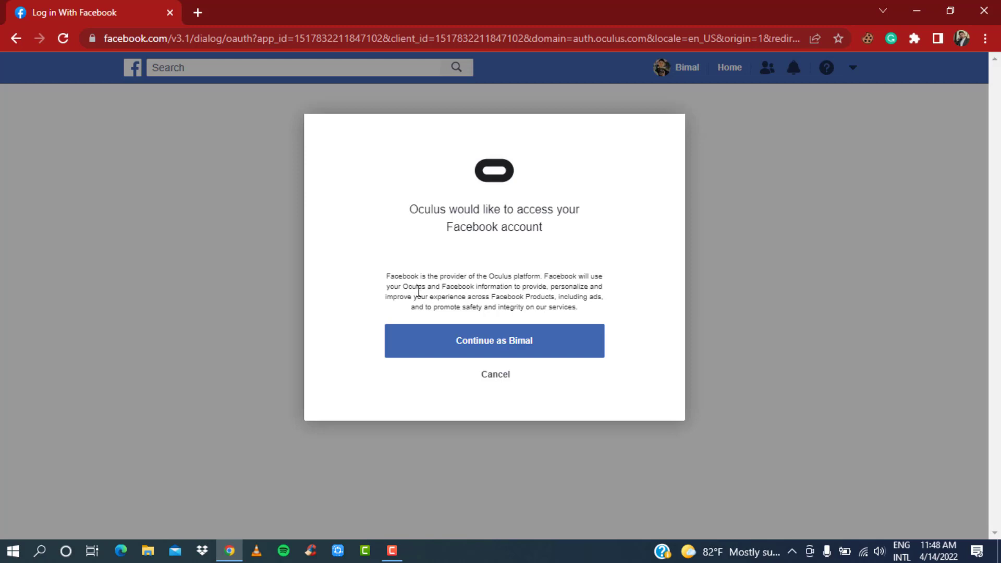
pyautogui.moveTo(517, 356)
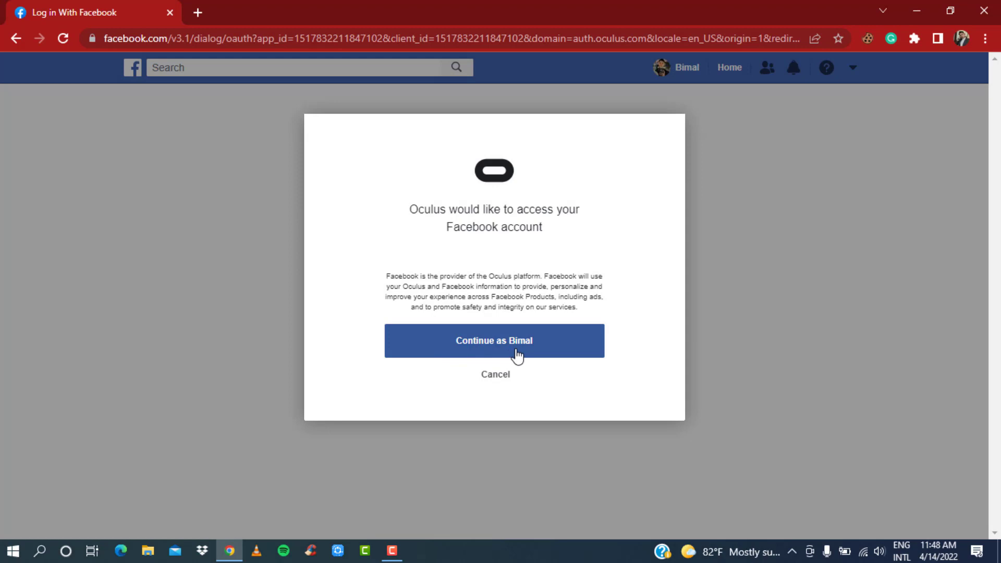
pyautogui.moveTo(505, 383)
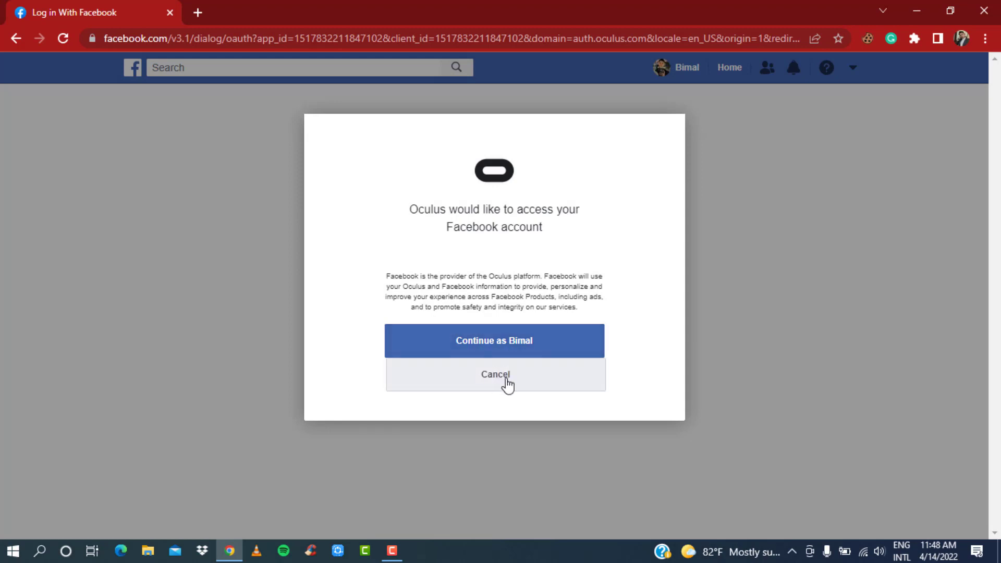
pyautogui.moveTo(397, 274)
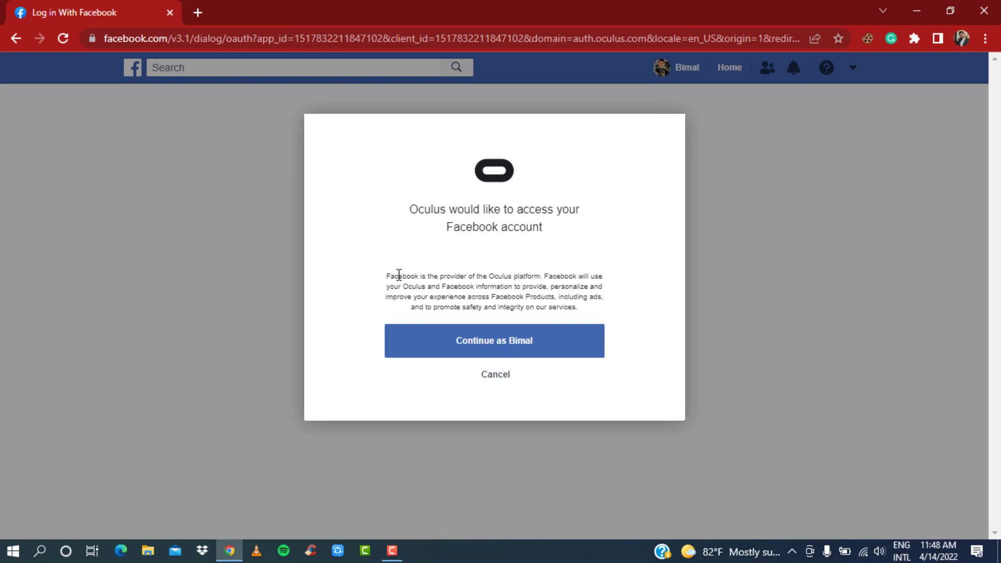
pyautogui.moveTo(425, 284)
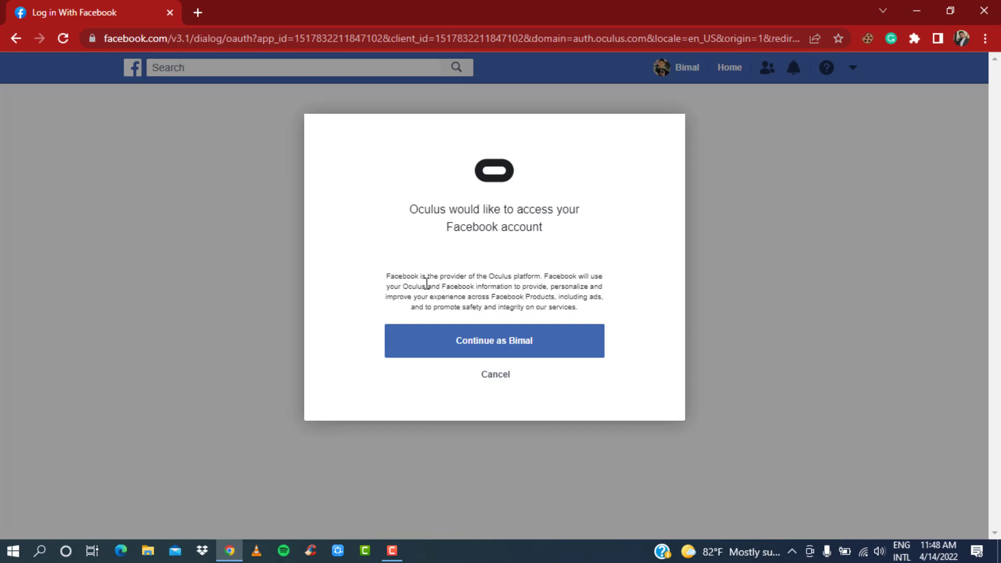
pyautogui.moveTo(533, 283)
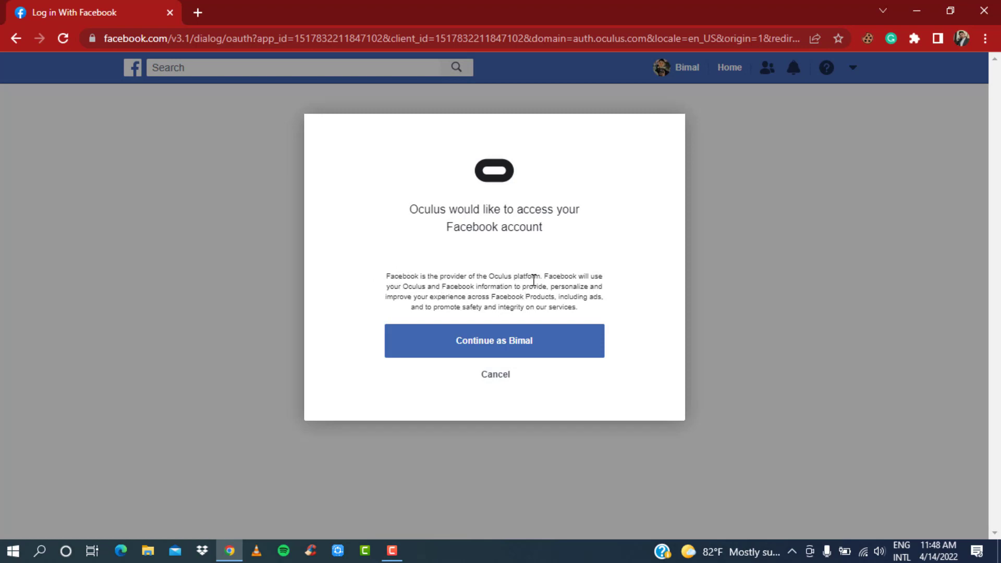
pyautogui.moveTo(472, 283)
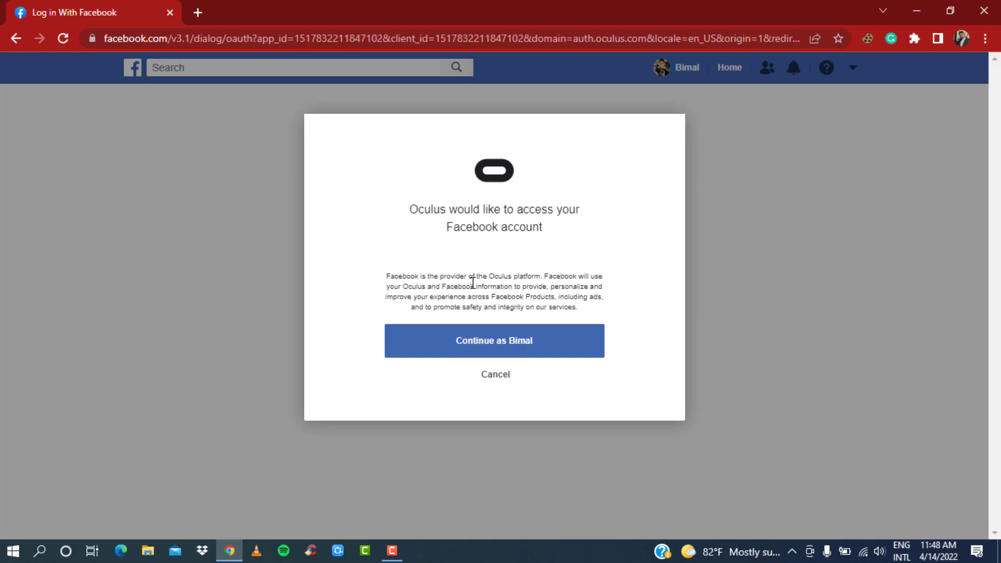
pyautogui.moveTo(567, 291)
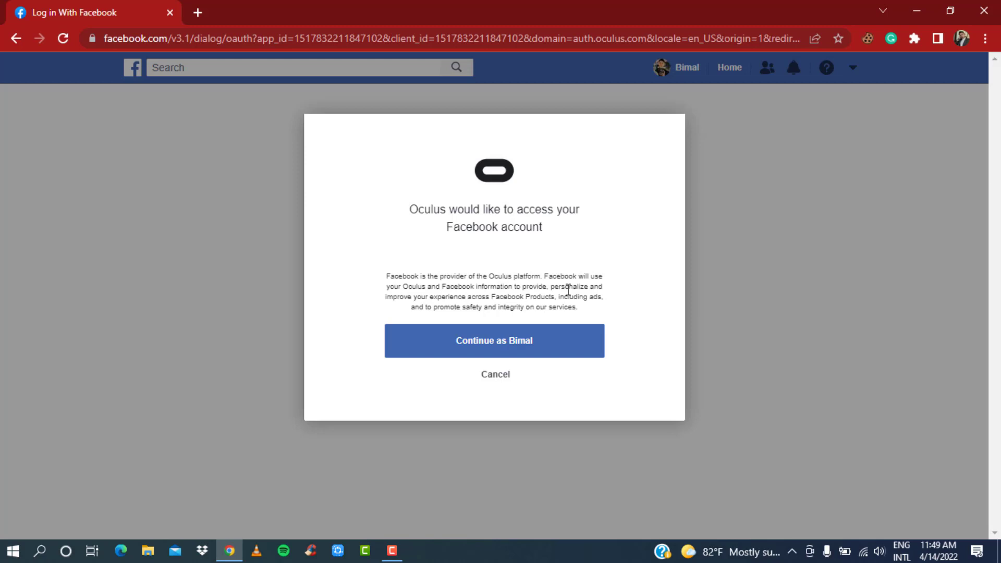
pyautogui.moveTo(434, 348)
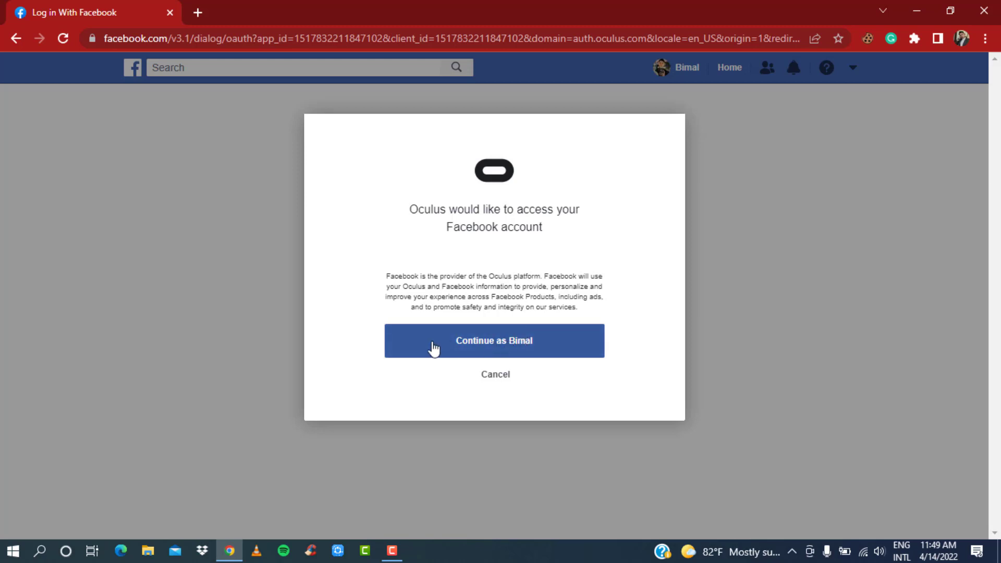
pyautogui.moveTo(552, 345)
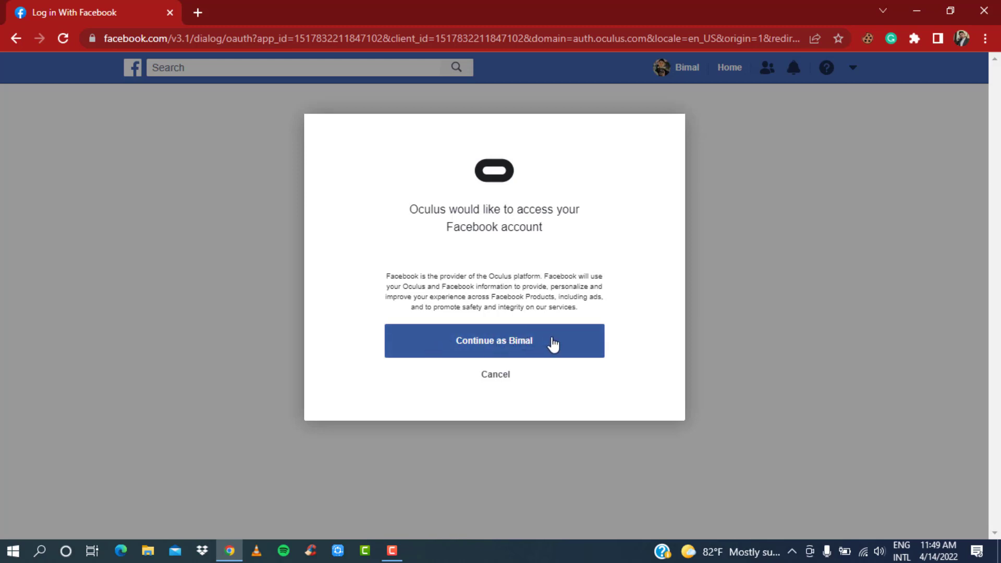
# Continue as the Facebook user to approve Oculus's access to the account
pyautogui.click(493, 340)
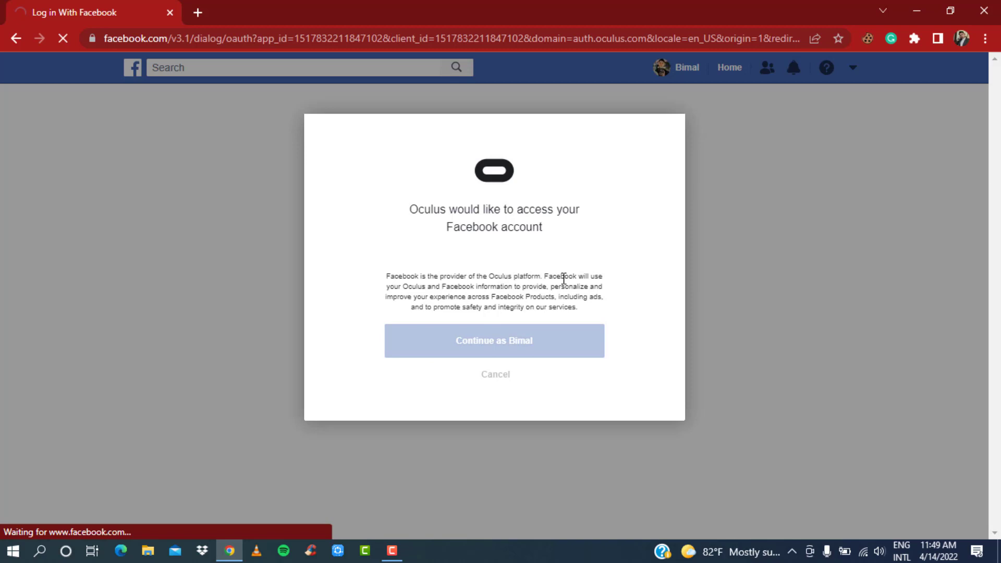
pyautogui.click(493, 340)
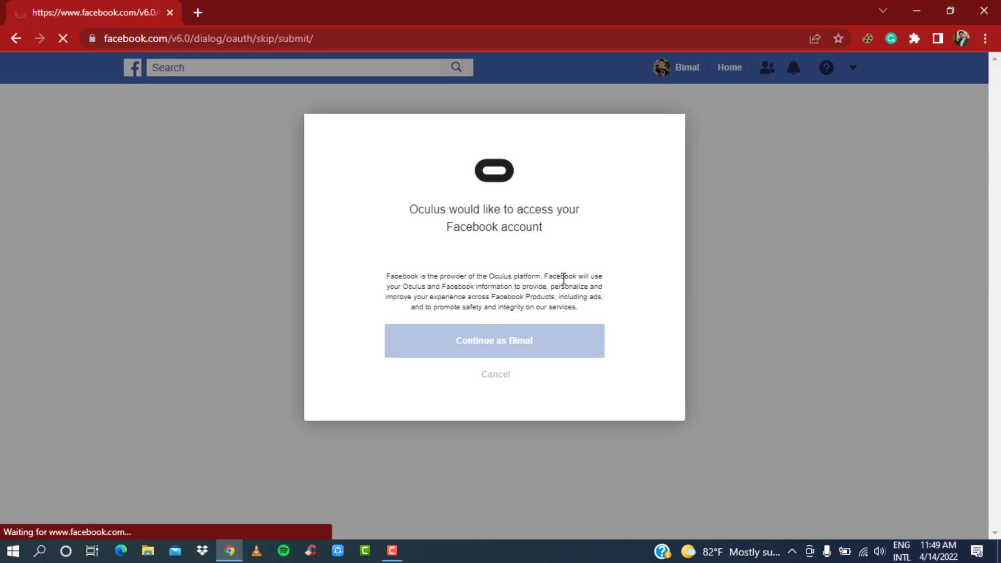
pyautogui.click(493, 340)
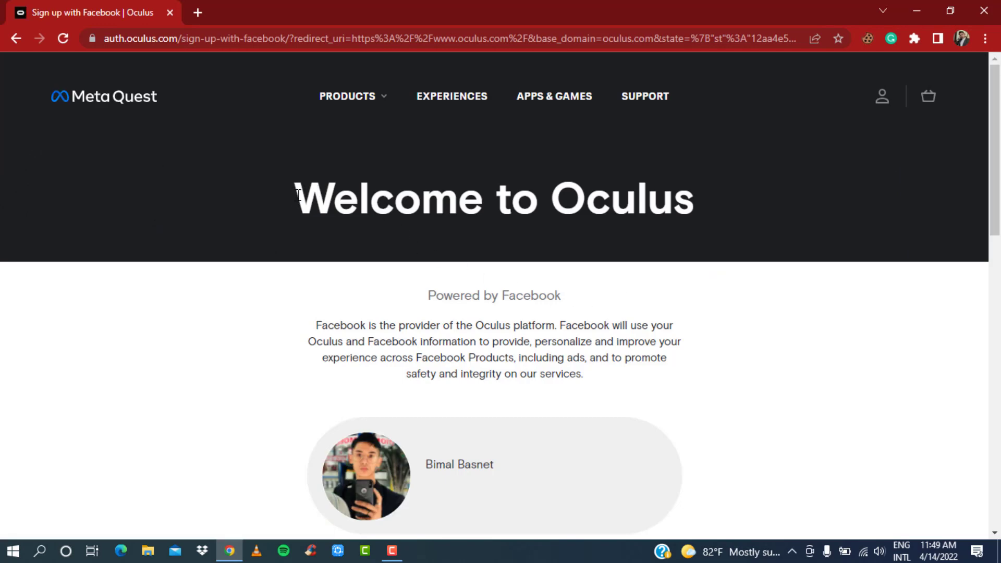
# Scroll through the Welcome to Oculus terms down to the new-user option
pyautogui.scroll(-3)
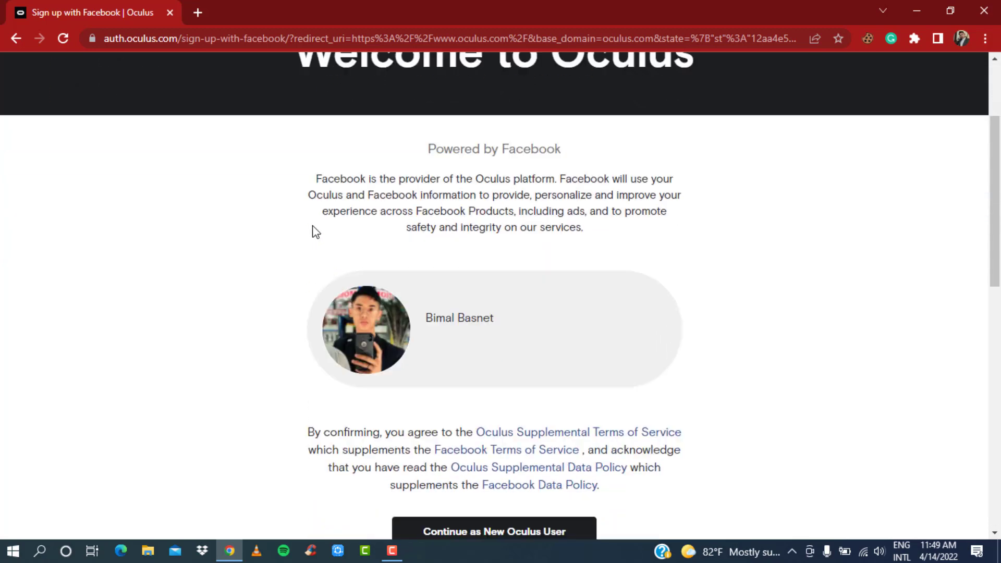
pyautogui.scroll(3)
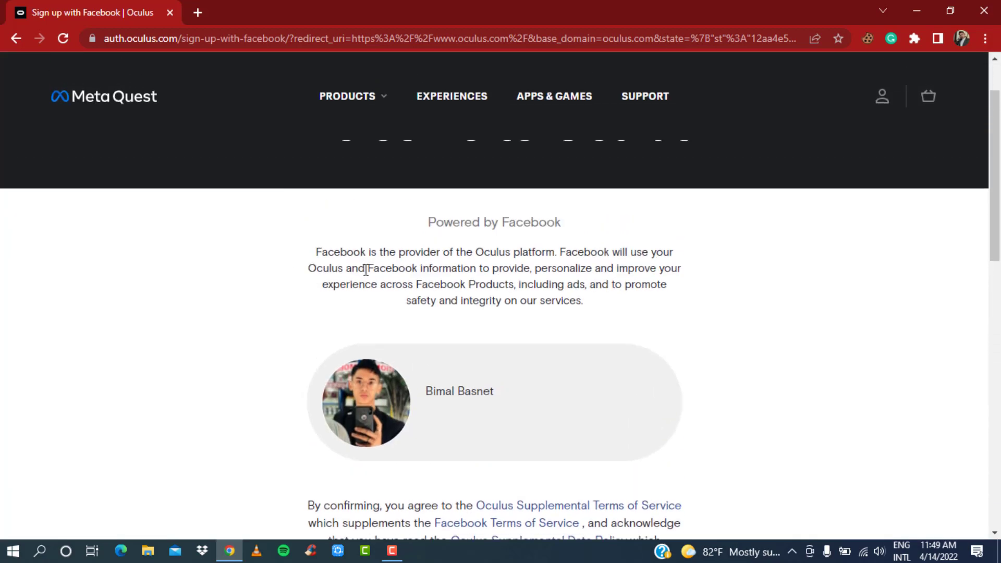
pyautogui.scroll(3)
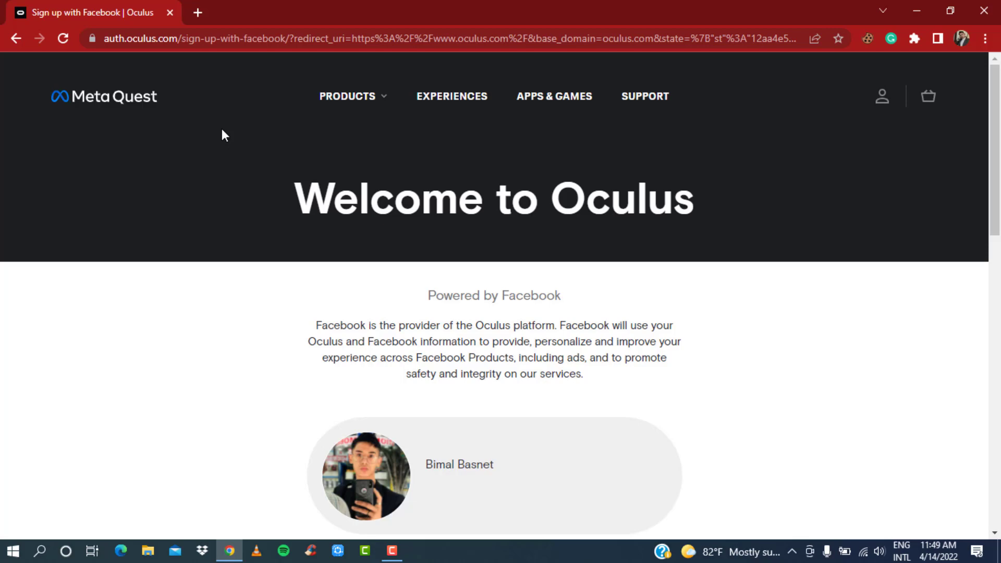
pyautogui.scroll(-3)
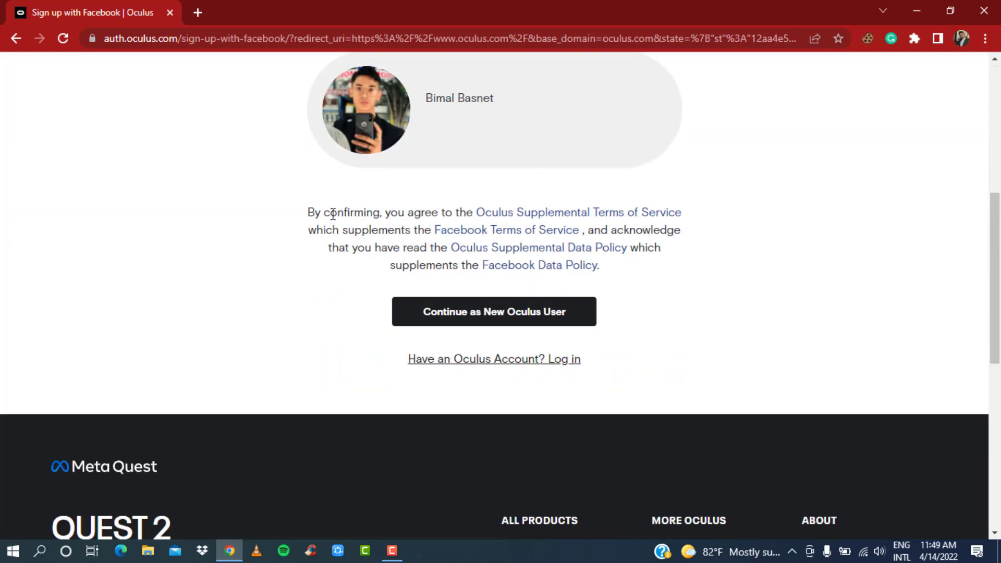
pyautogui.moveTo(478, 211)
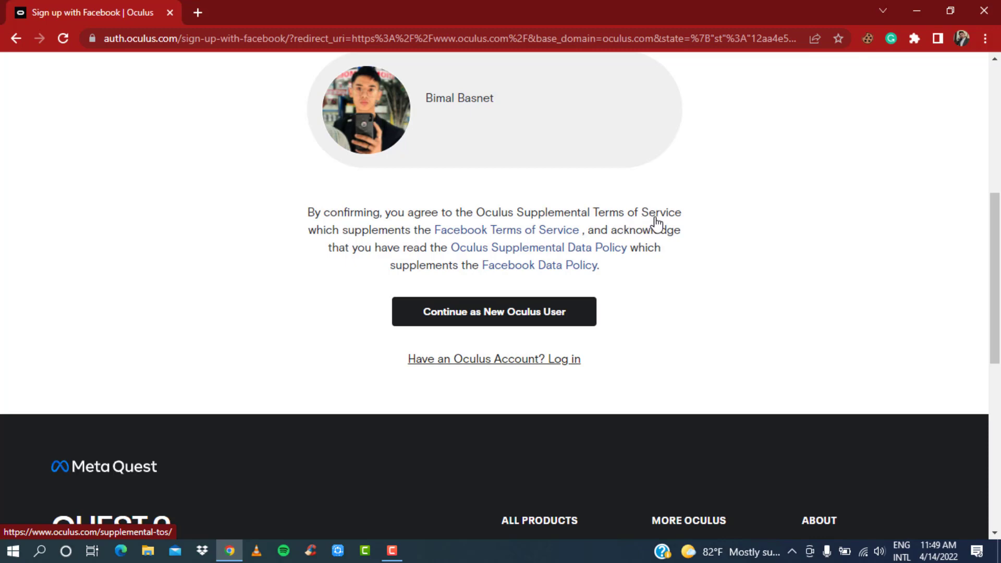
pyautogui.moveTo(406, 231)
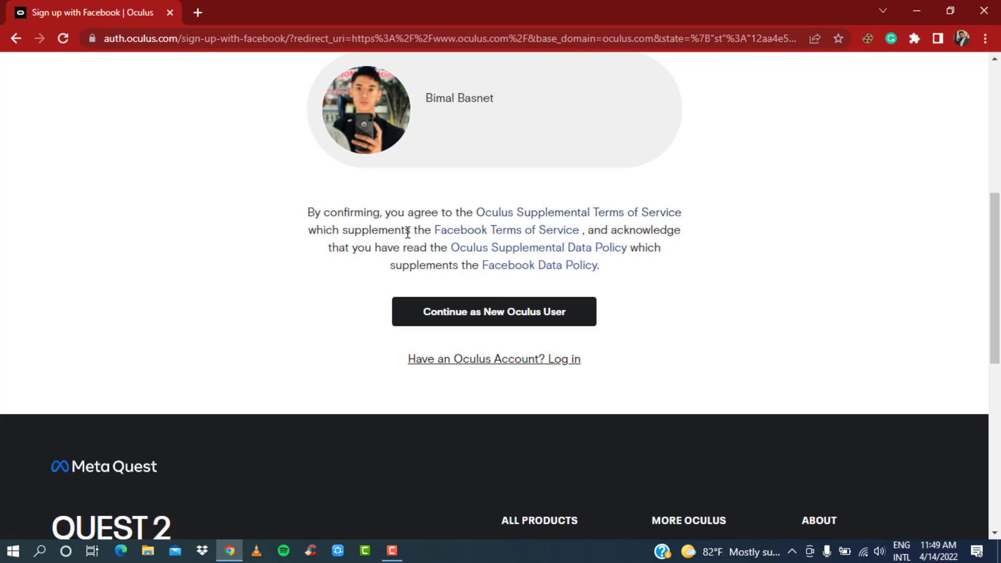
pyautogui.moveTo(514, 271)
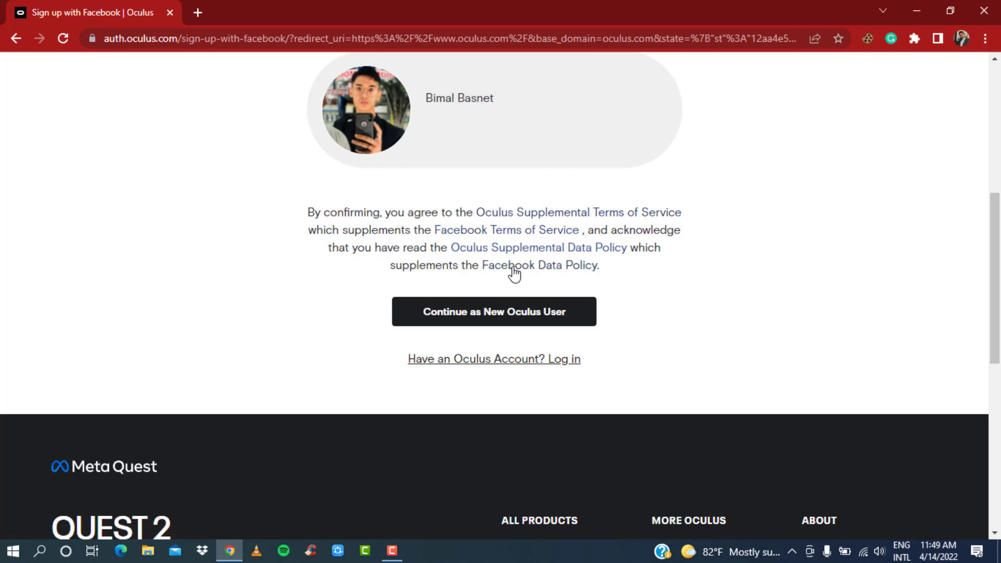
pyautogui.moveTo(488, 265)
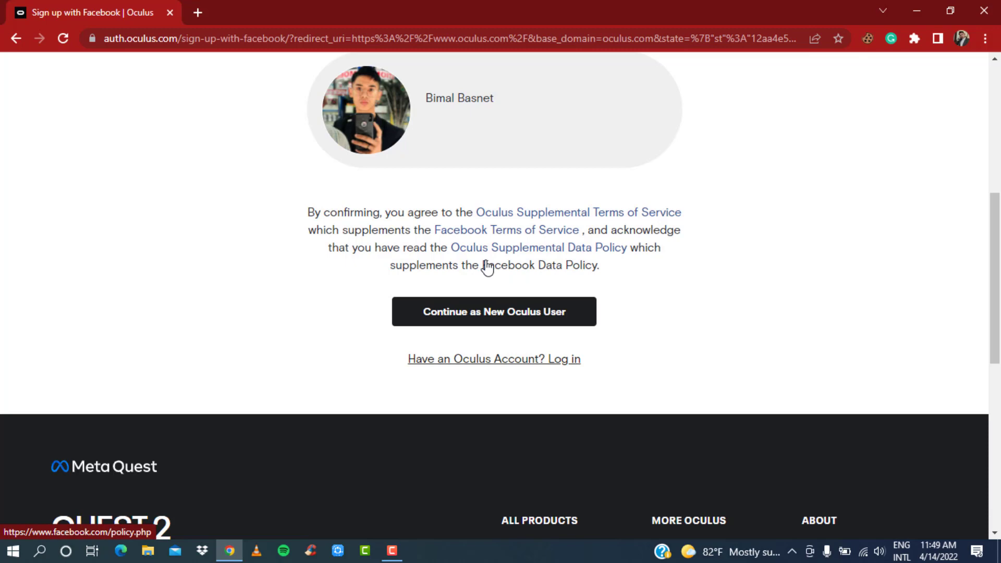
pyautogui.moveTo(418, 267)
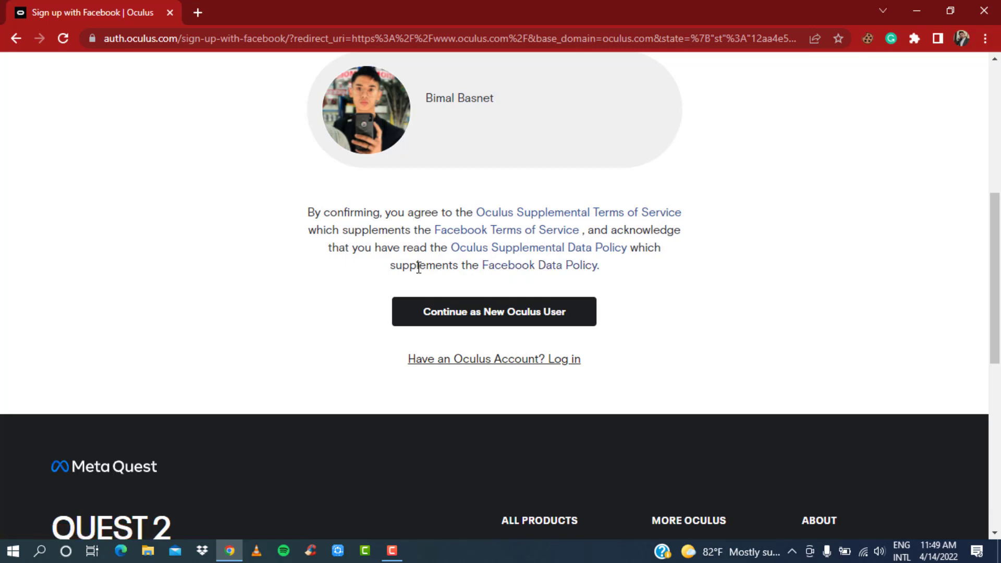
pyautogui.moveTo(411, 308)
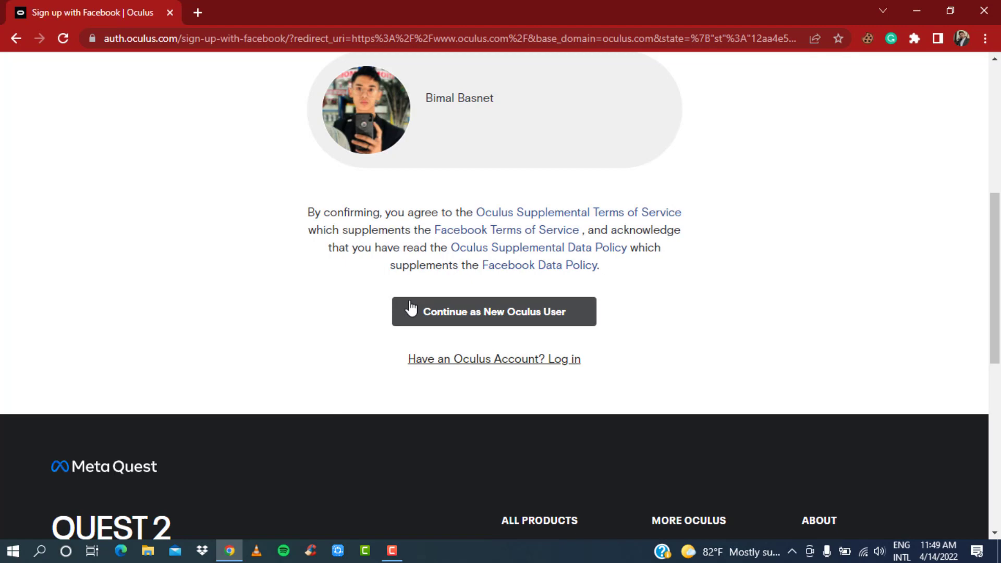
pyautogui.moveTo(358, 321)
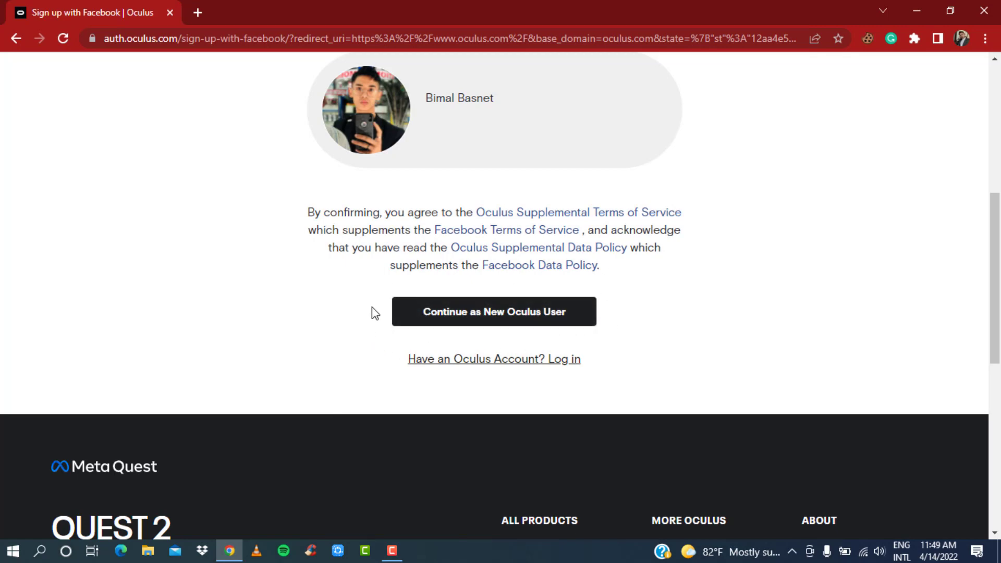
pyautogui.moveTo(545, 300)
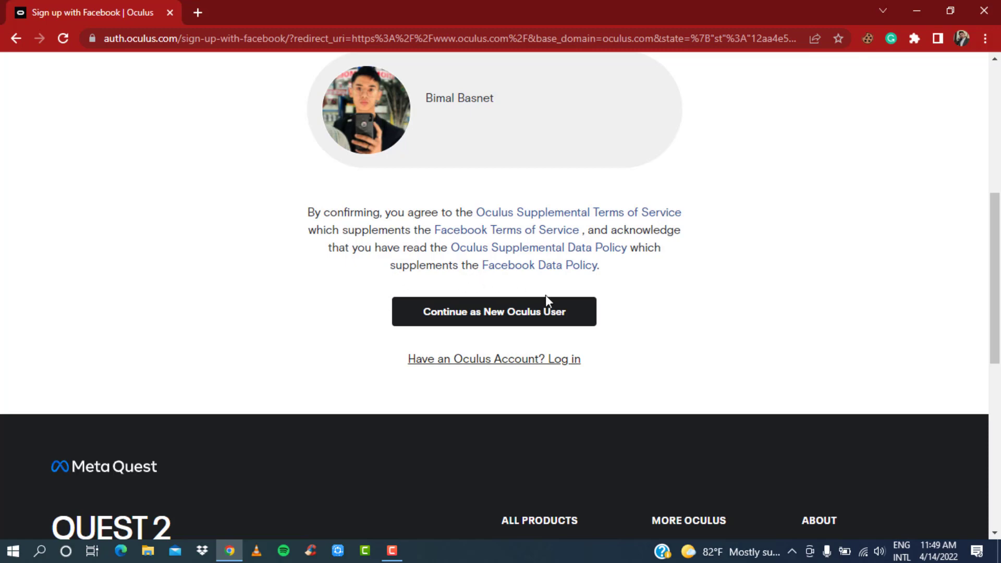
pyautogui.click(494, 312)
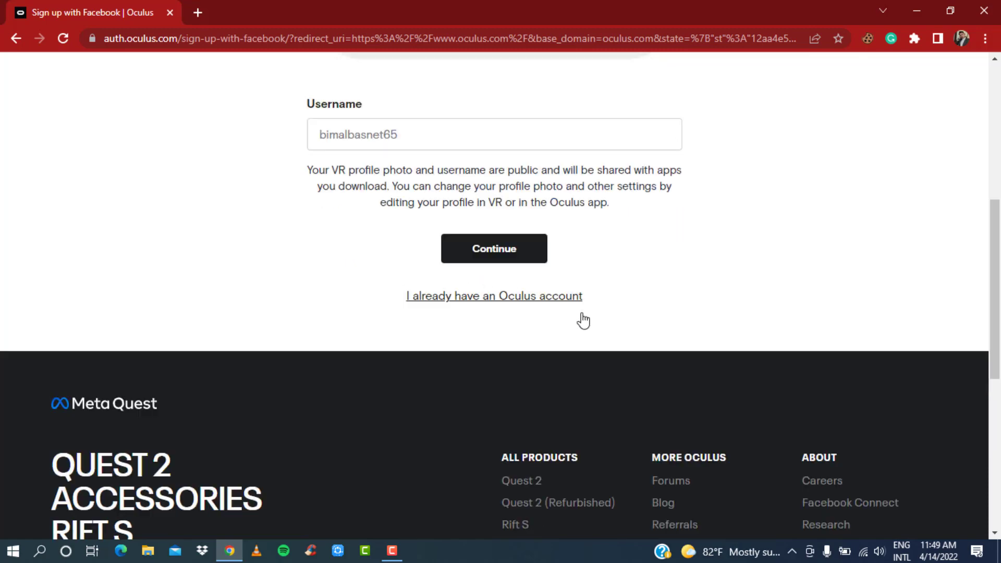
pyautogui.scroll(3)
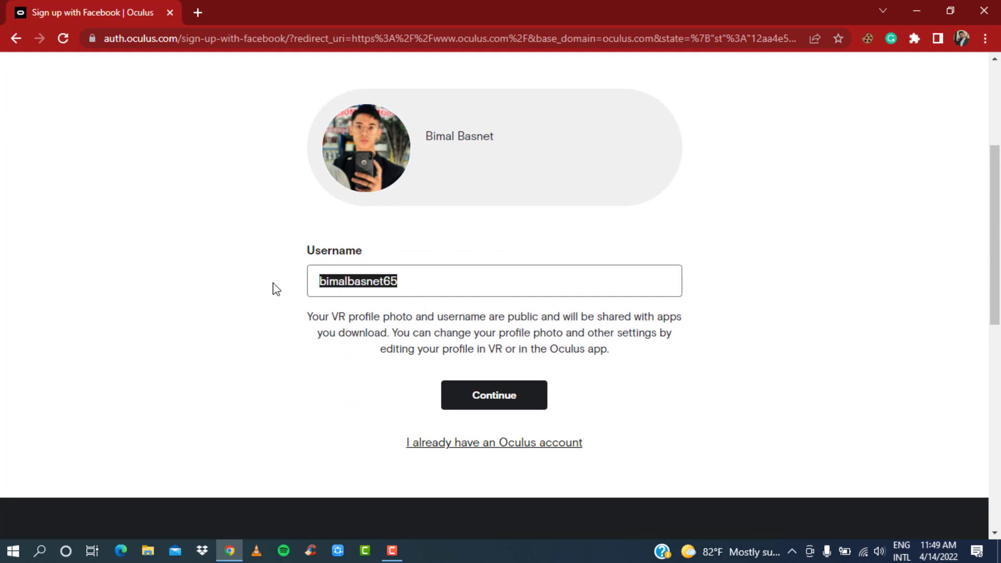
pyautogui.click(493, 281)
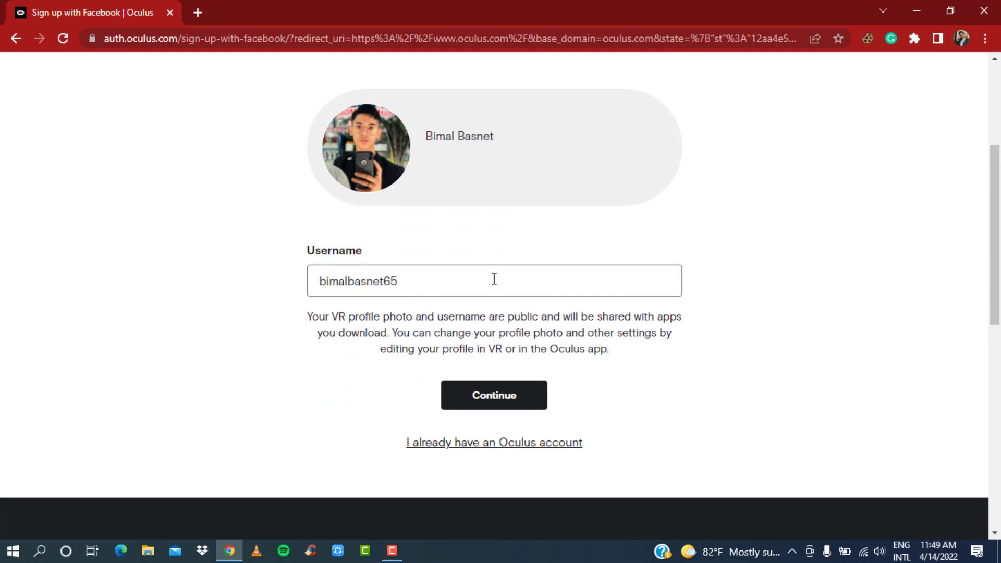
pyautogui.moveTo(415, 266)
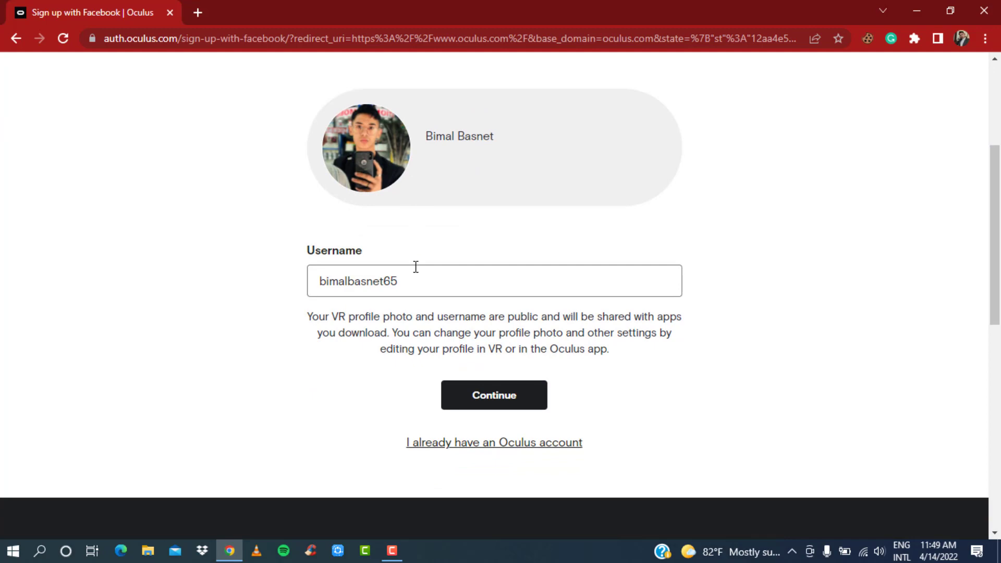
pyautogui.scroll(-3)
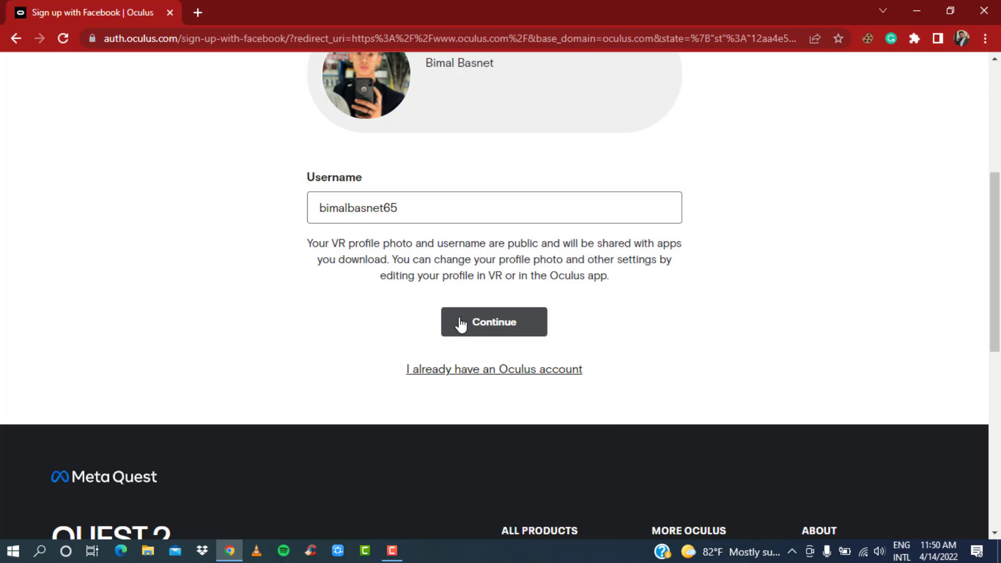
pyautogui.moveTo(309, 209)
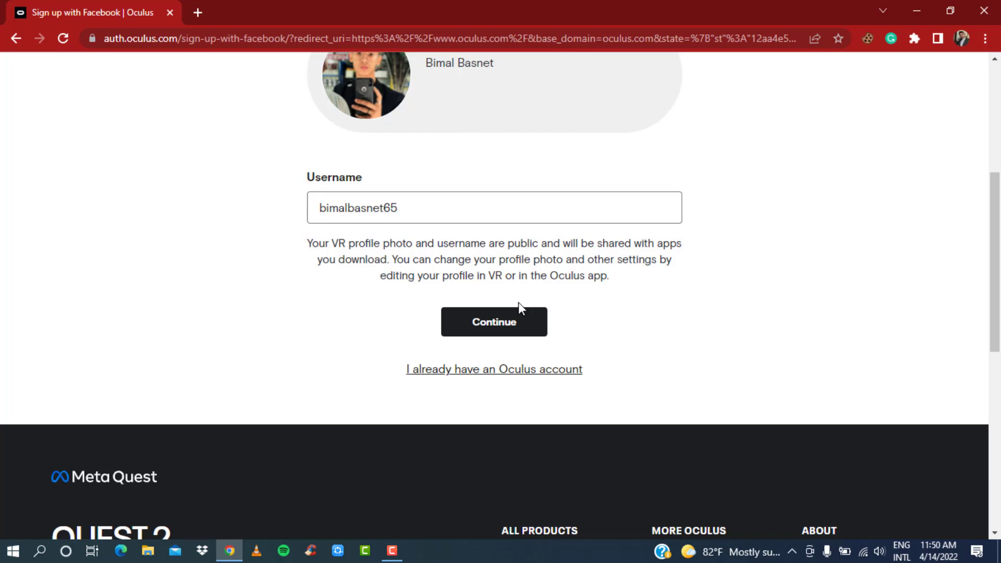
pyautogui.click(493, 321)
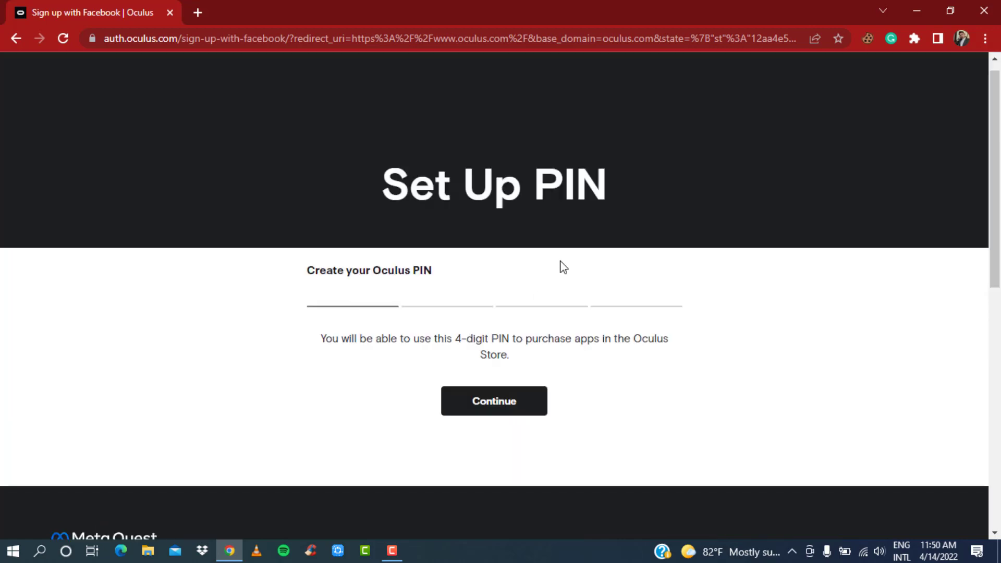
pyautogui.scroll(-3)
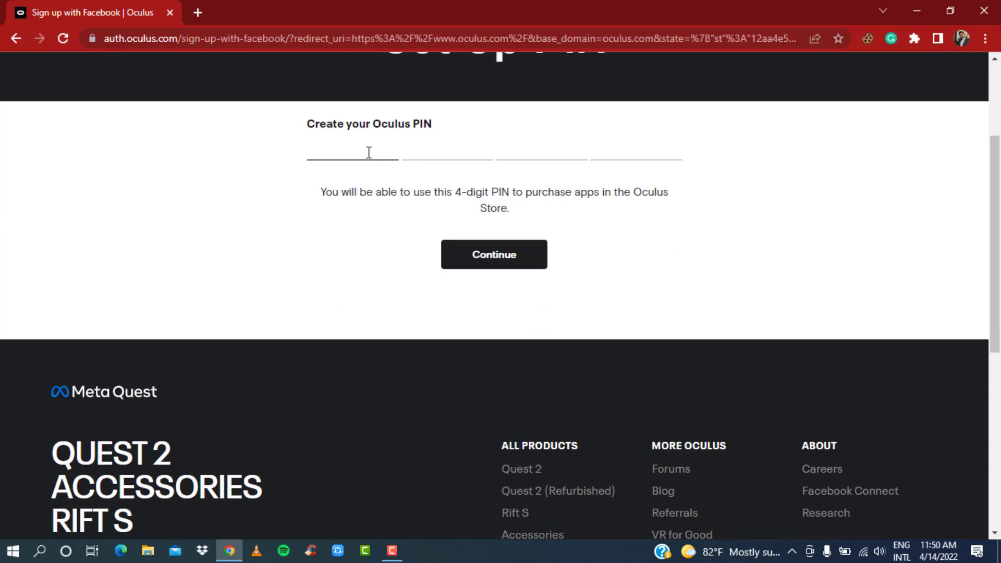
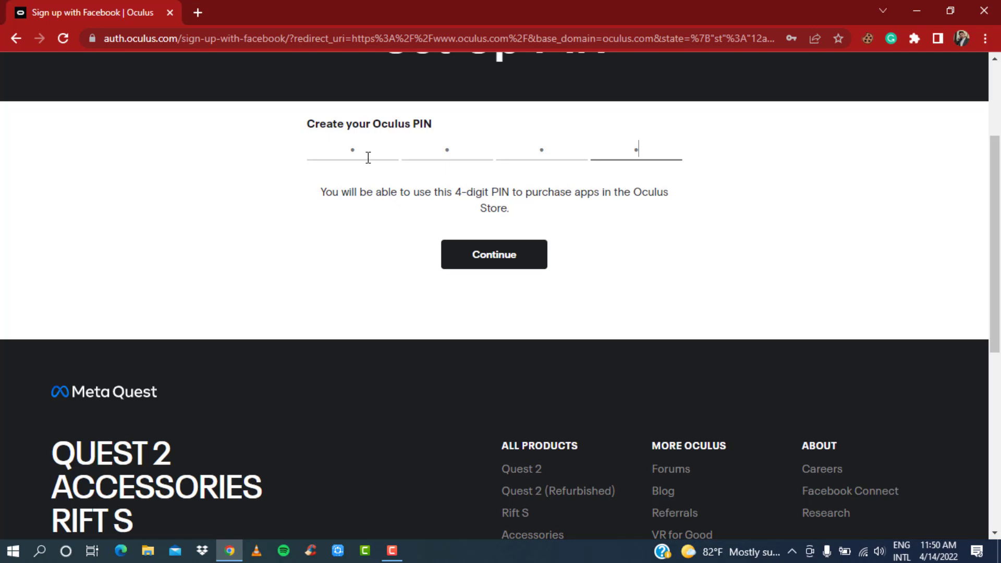
pyautogui.moveTo(433, 205)
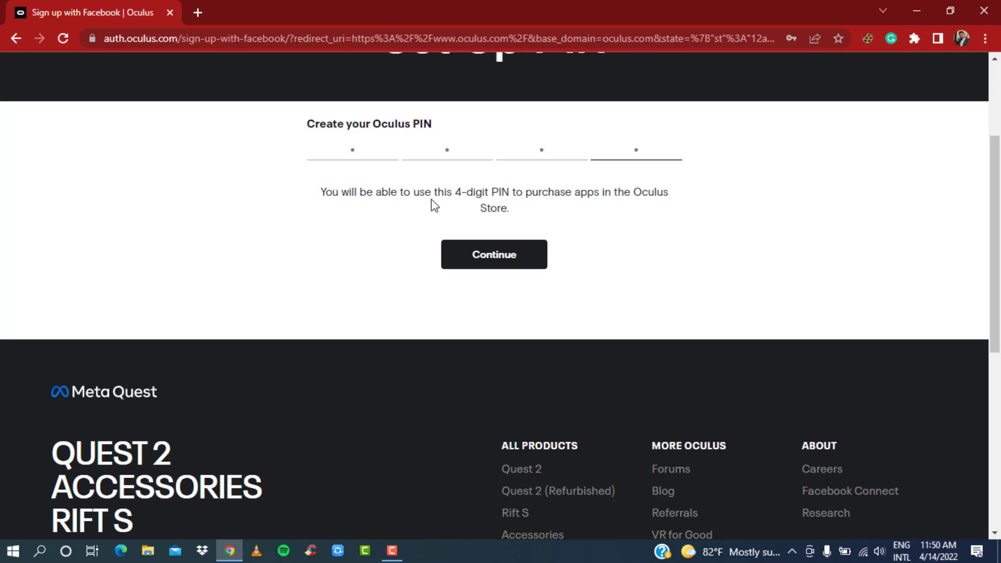
pyautogui.click(493, 255)
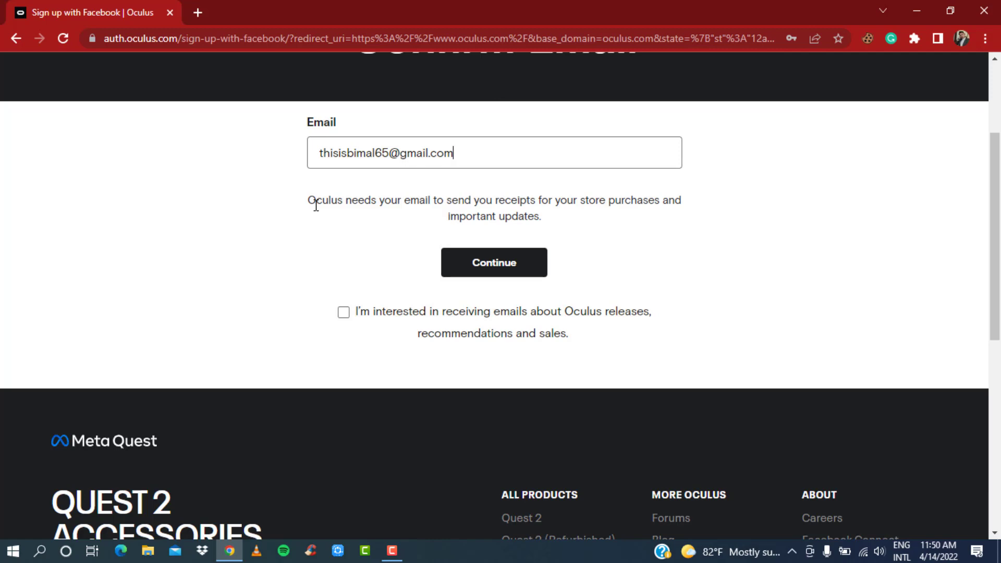
pyautogui.moveTo(527, 205)
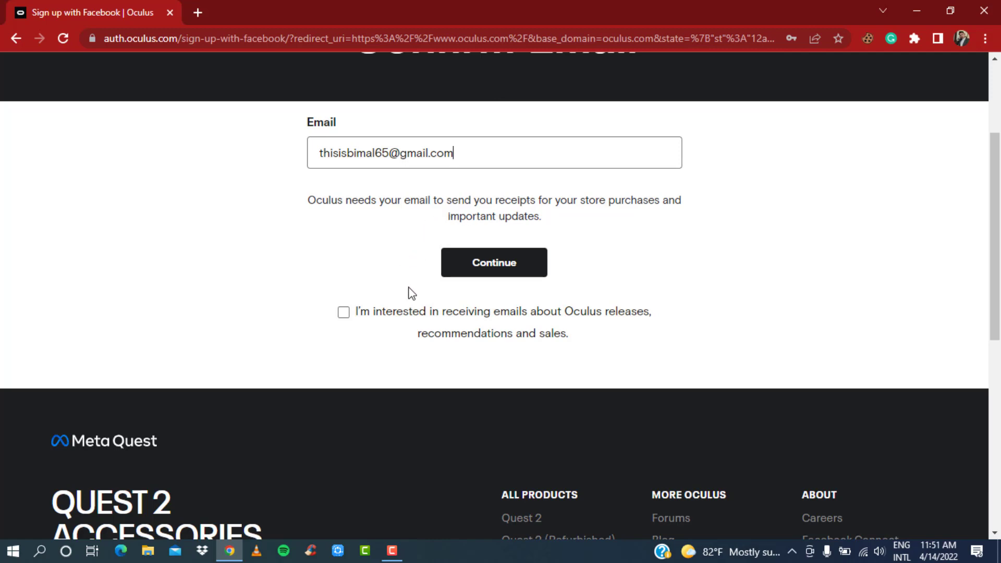
pyautogui.moveTo(433, 319)
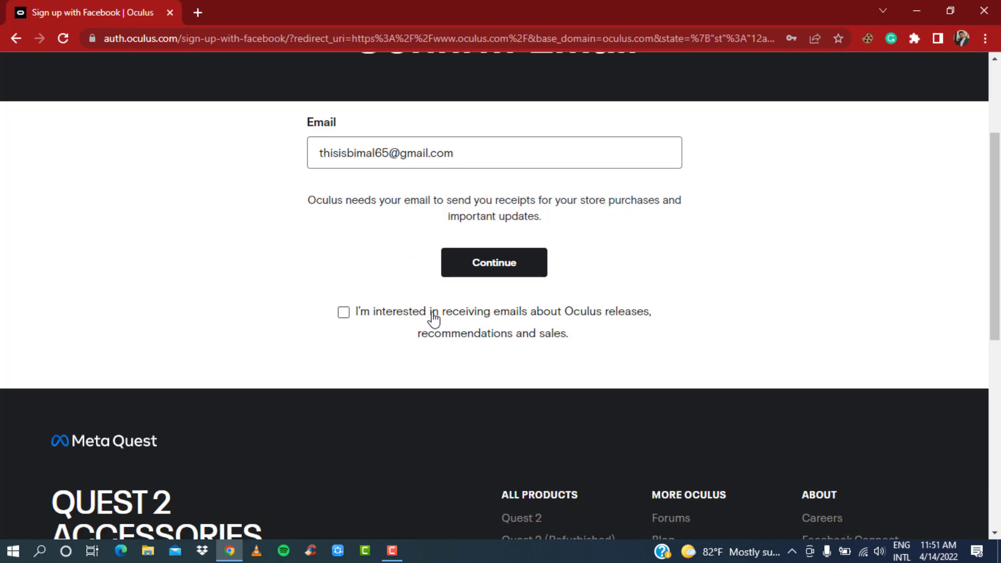
pyautogui.moveTo(447, 317)
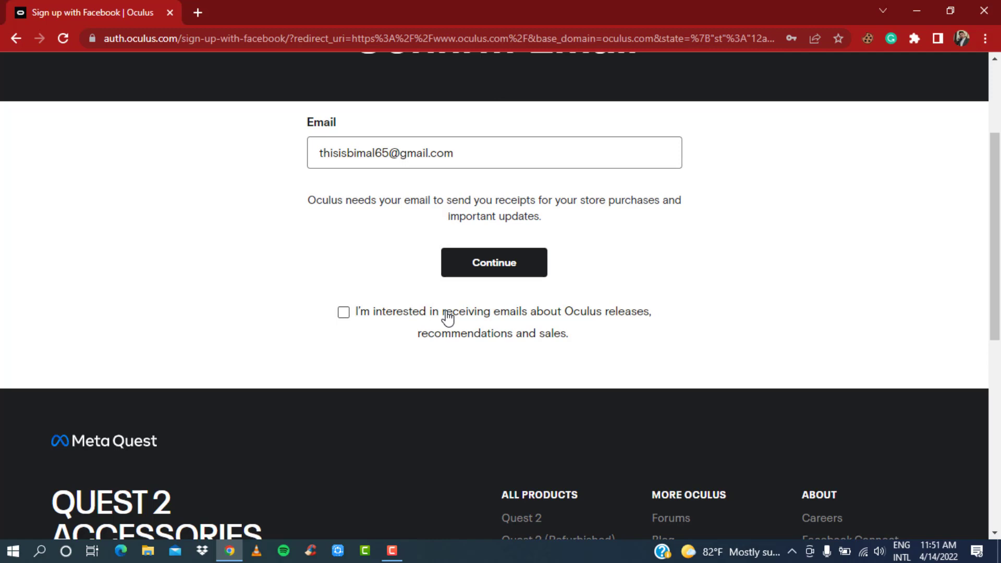
pyautogui.moveTo(622, 325)
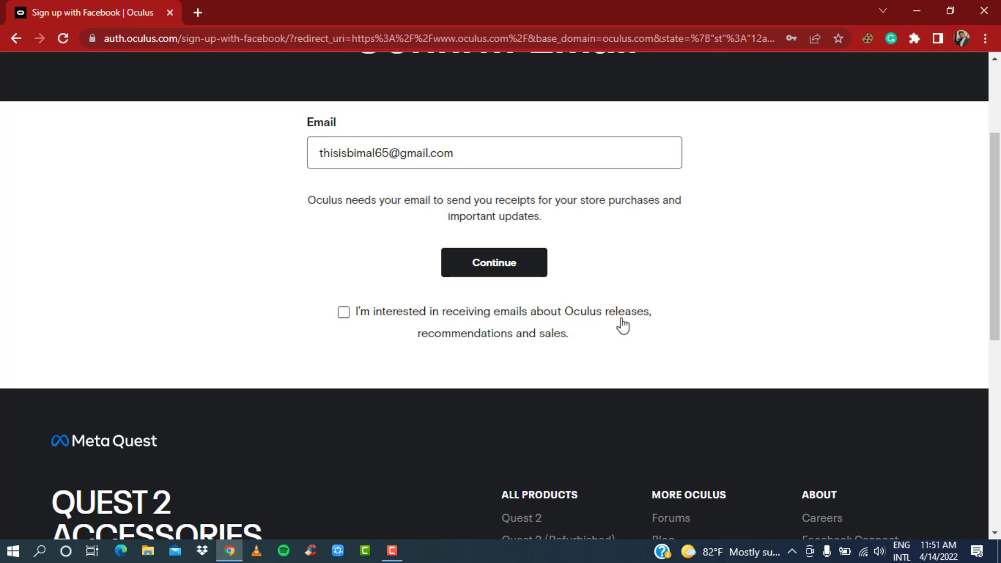
pyautogui.moveTo(570, 353)
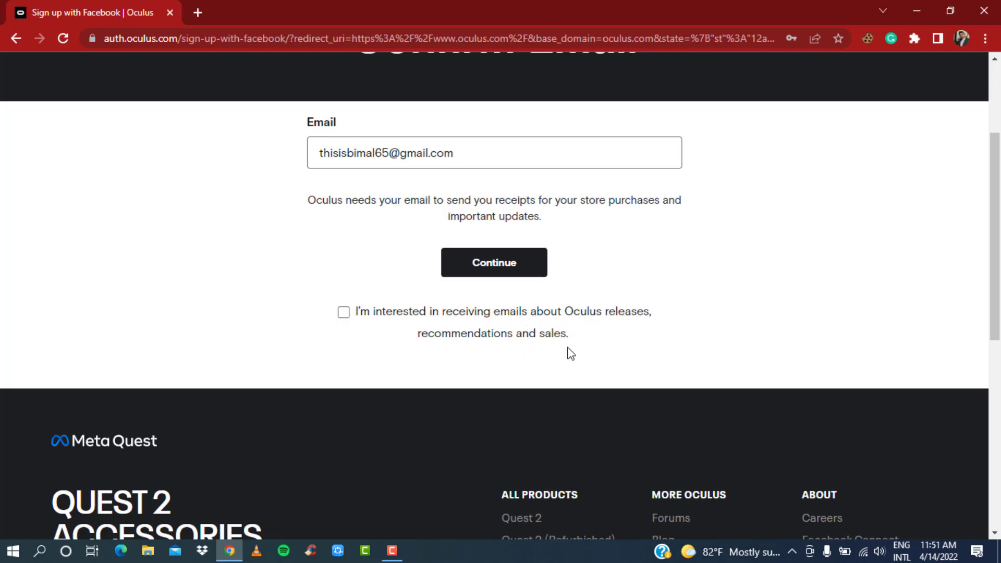
# Leave the marketing emails checkbox unticked and confirm the account email
pyautogui.click(343, 311)
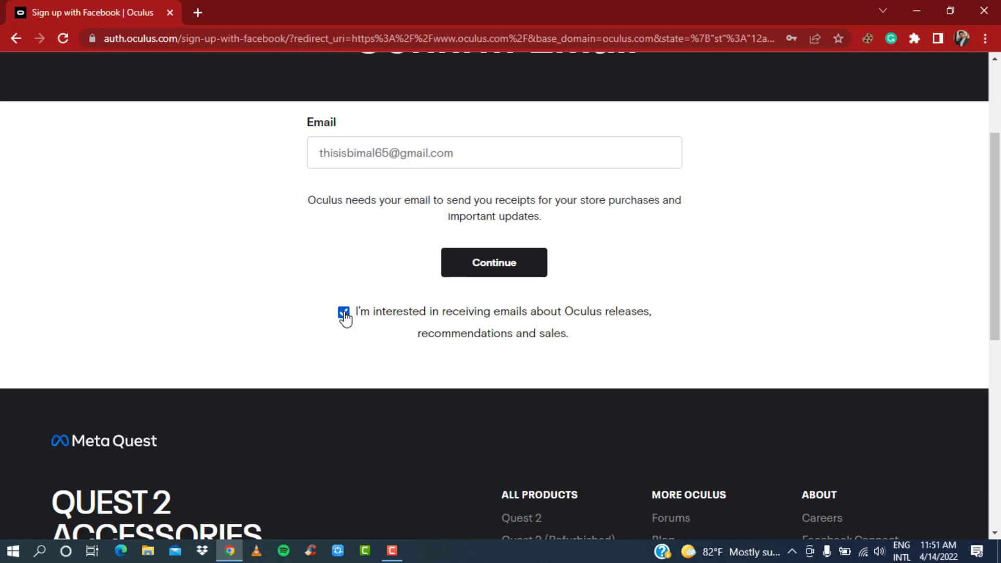
pyautogui.click(343, 312)
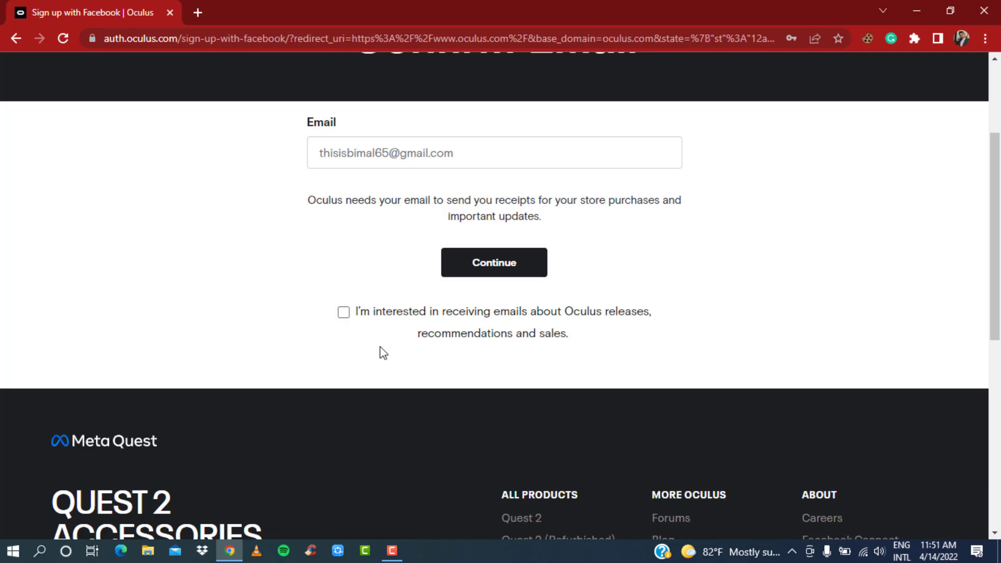
pyautogui.moveTo(452, 283)
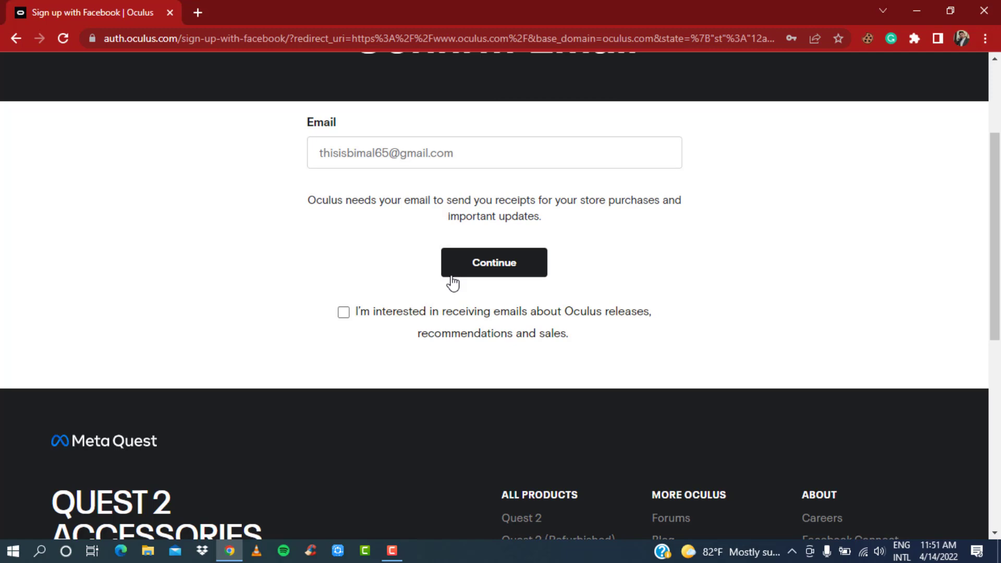
pyautogui.click(493, 262)
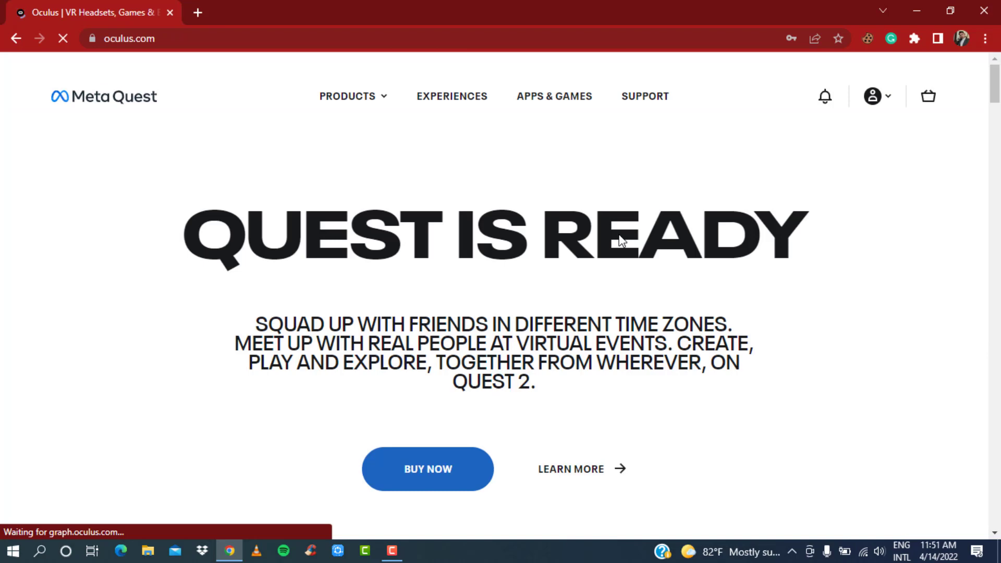
# Settle on the loaded oculus.com home page signed in with the new account
pyautogui.click(790, 39)
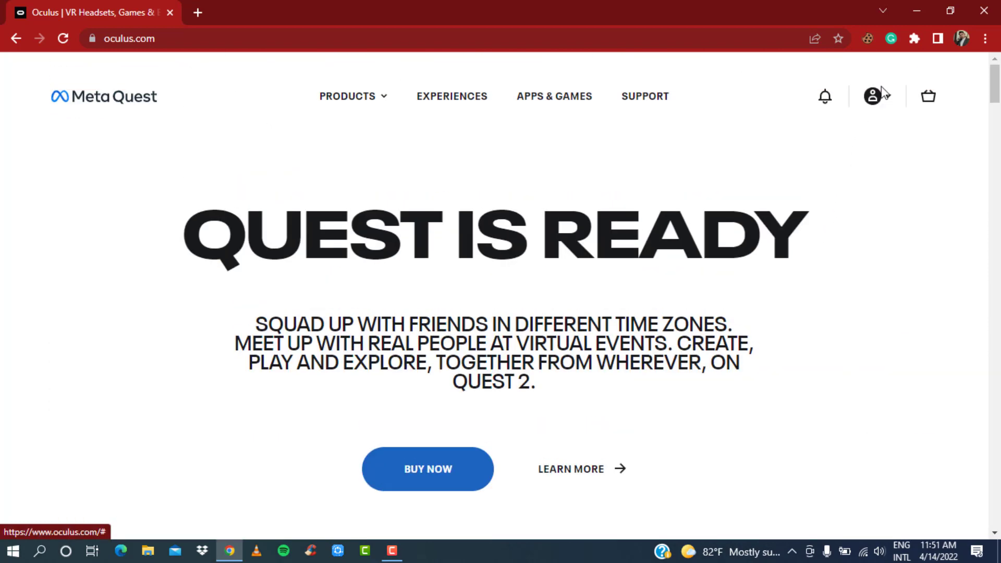
pyautogui.moveTo(886, 99)
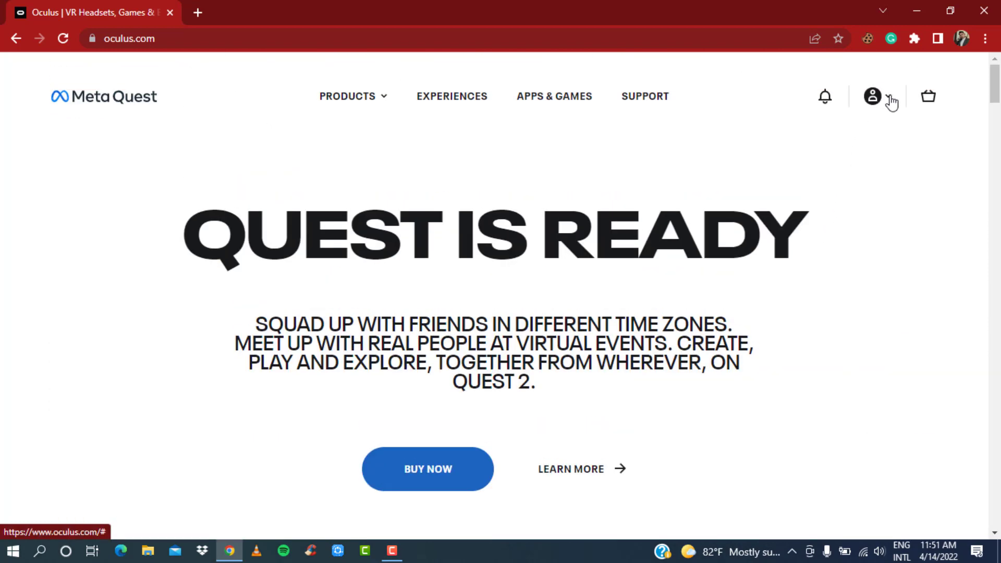
pyautogui.click(872, 95)
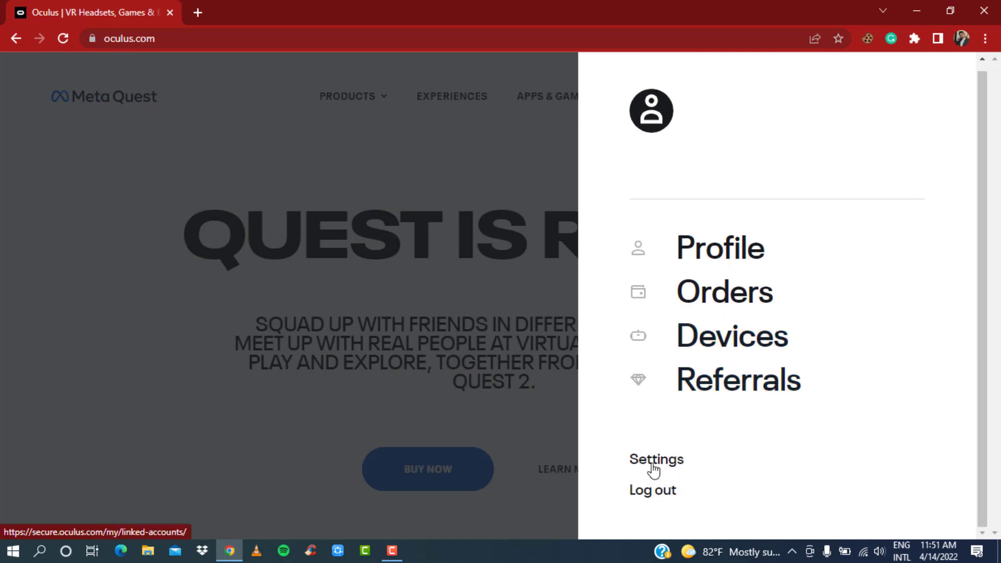
pyautogui.moveTo(737, 379)
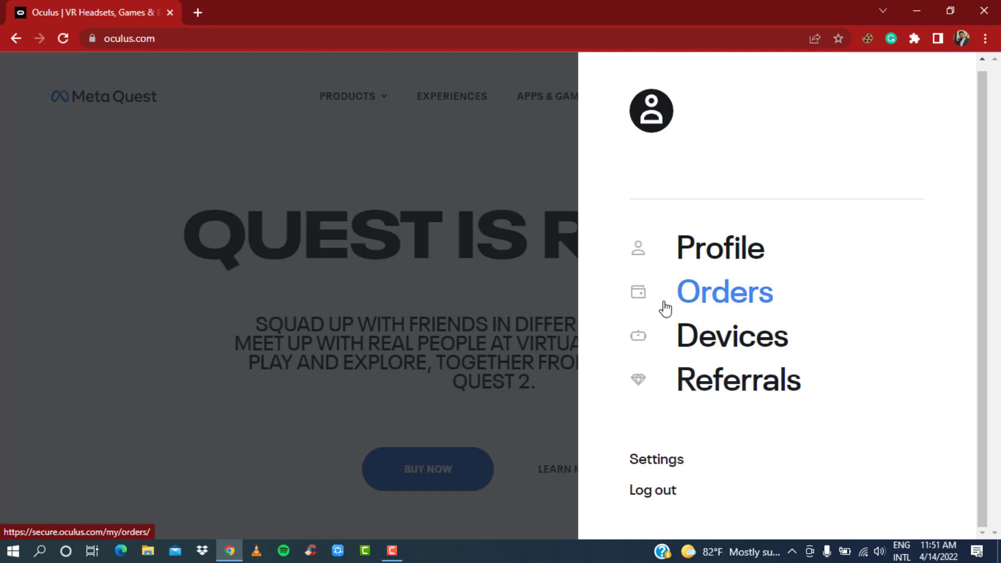
pyautogui.moveTo(649, 138)
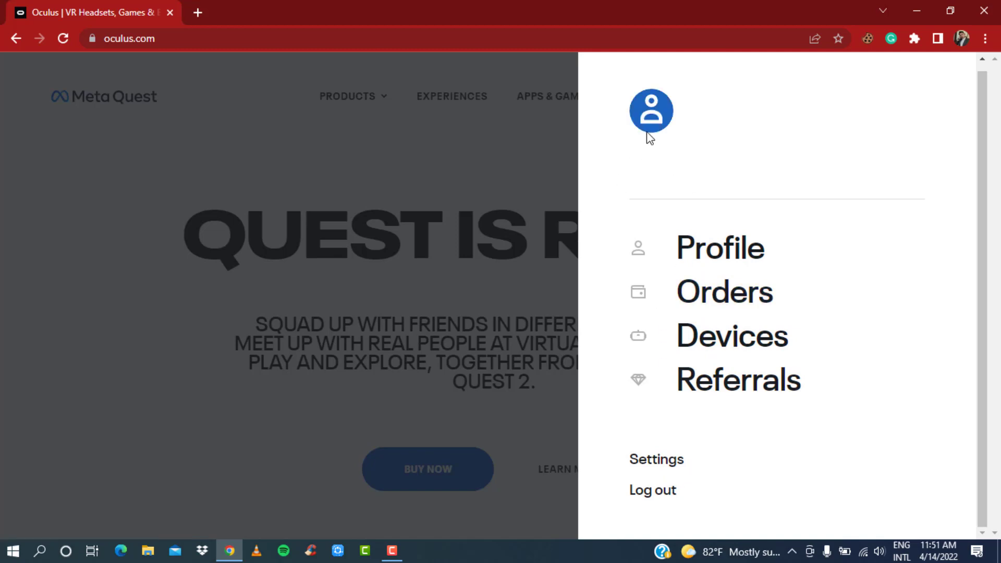
pyautogui.moveTo(580, 182)
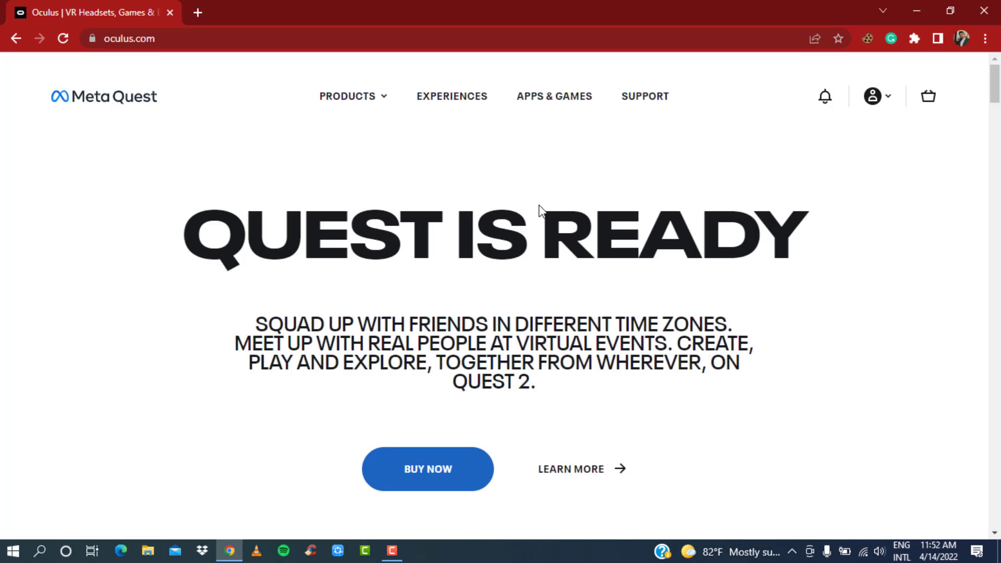
pyautogui.moveTo(541, 206)
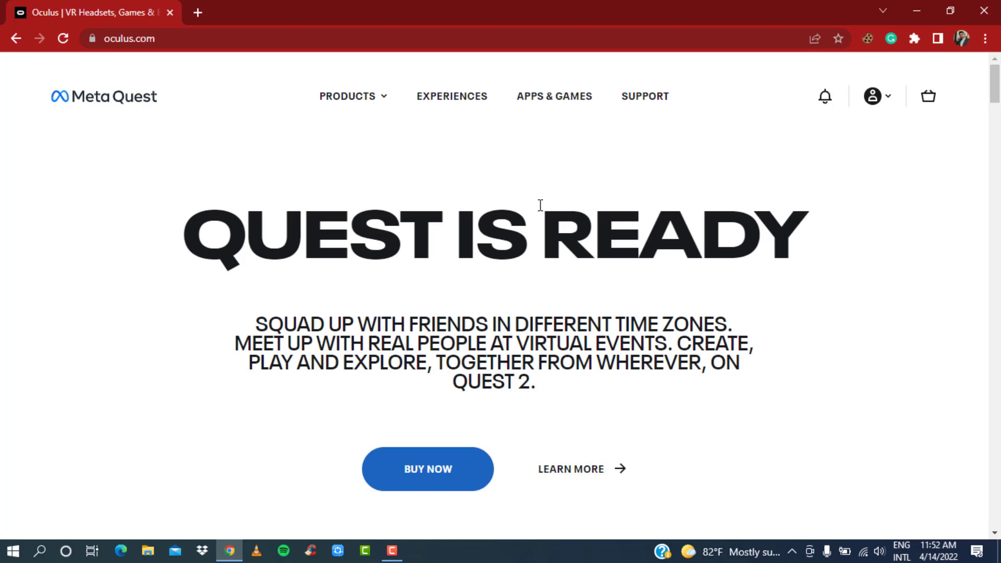